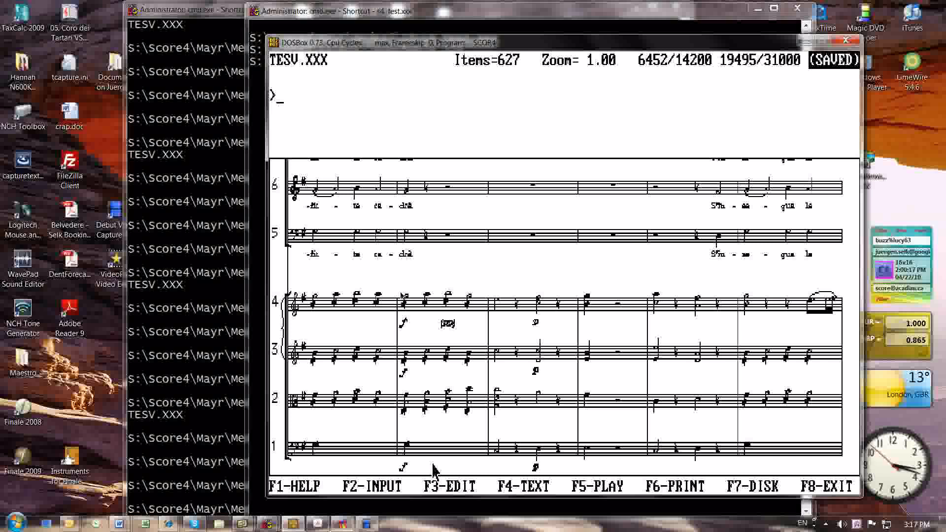
mouse_move(344, 419)
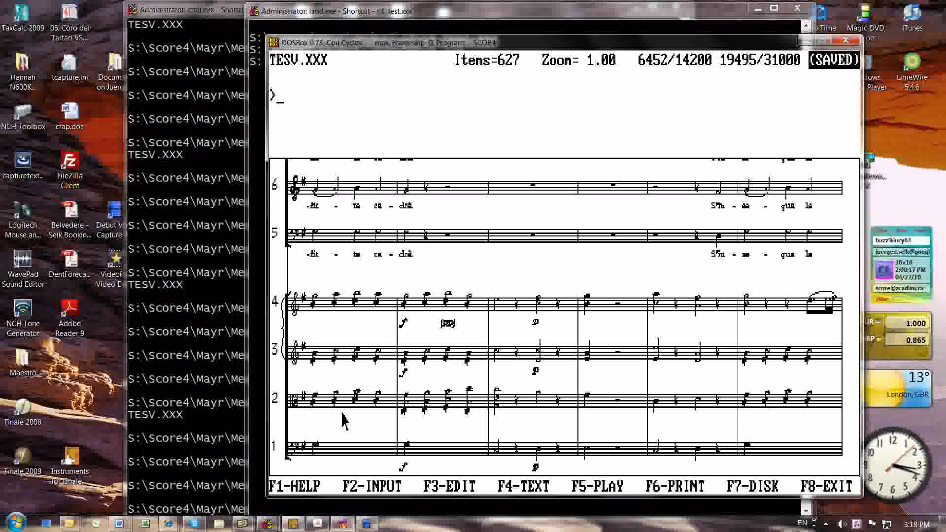
- Open and dismiss the plugin list, then set the score's processing range
right_click(346, 421)
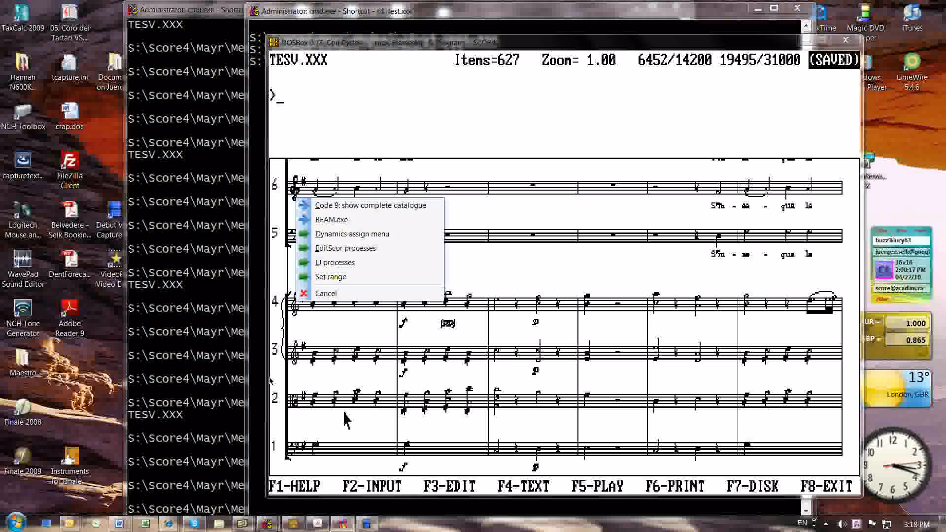
mouse_move(361, 201)
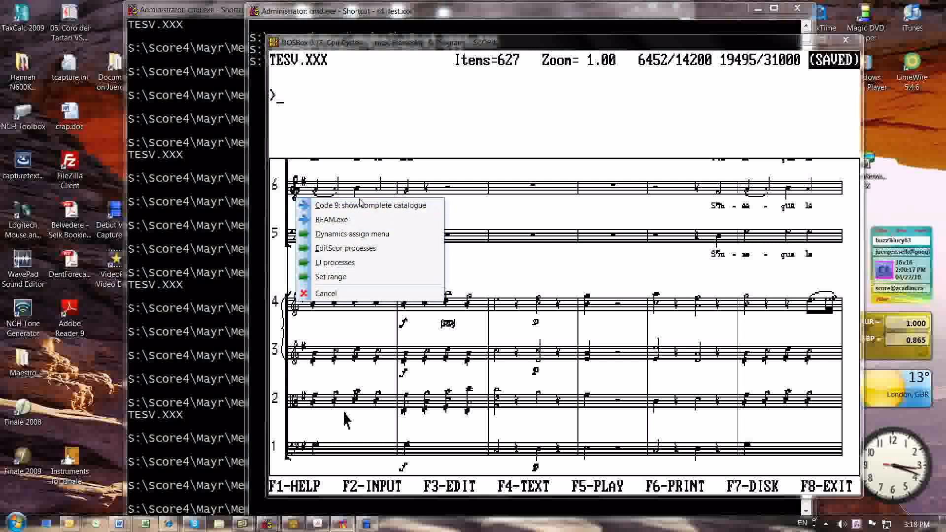
mouse_move(330, 276)
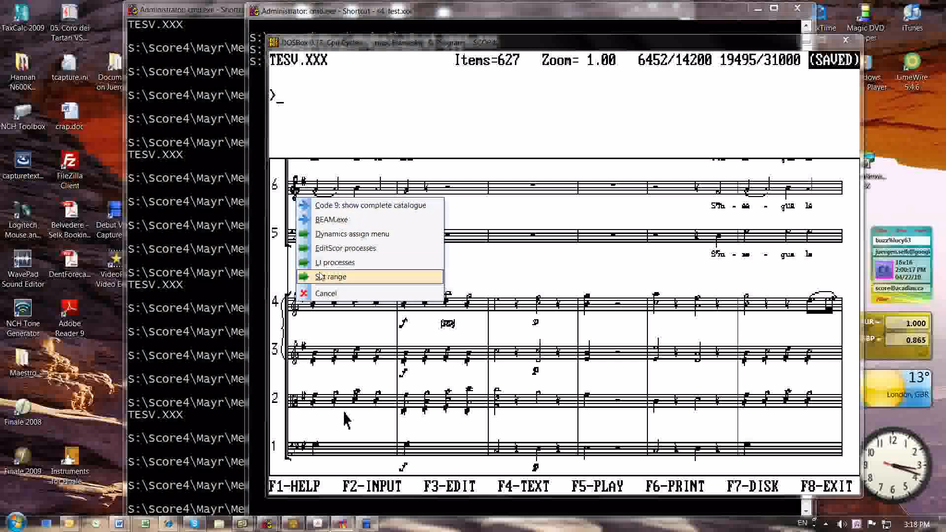
mouse_move(370, 205)
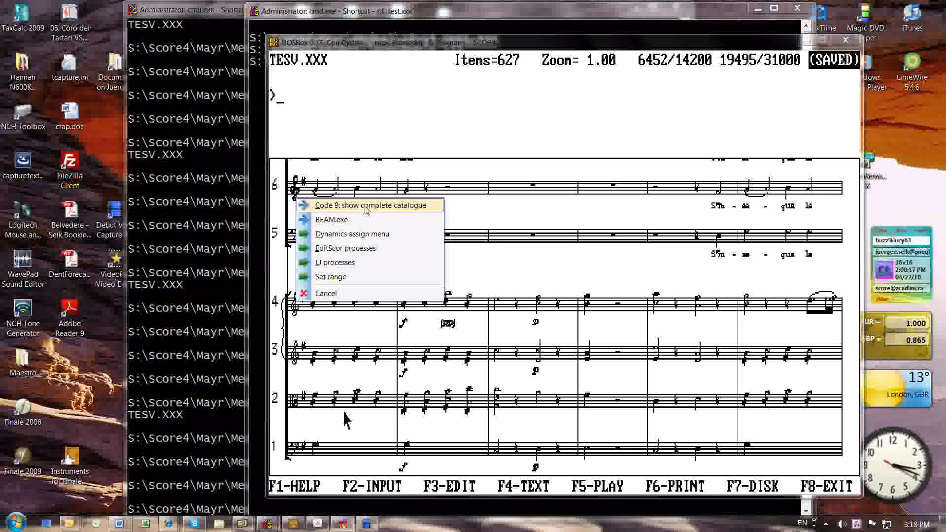
mouse_move(363, 208)
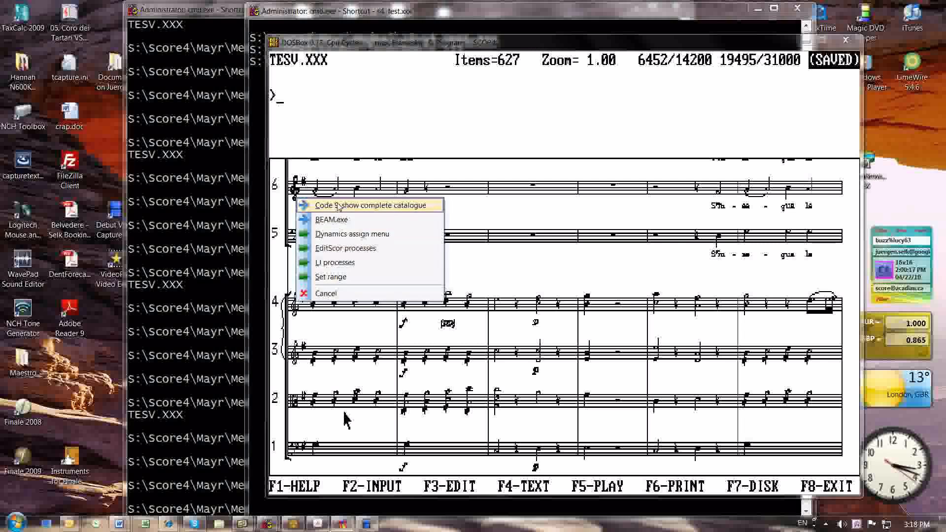
mouse_move(374, 218)
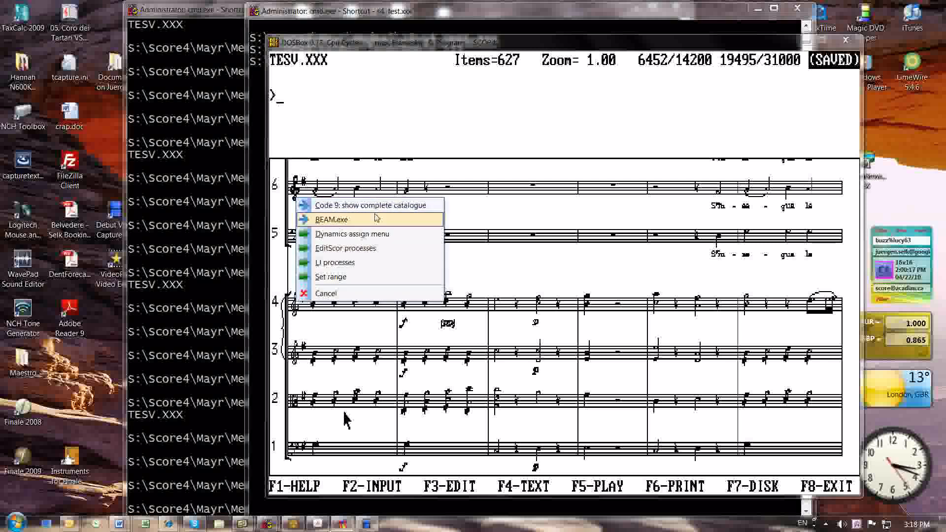
mouse_move(356, 234)
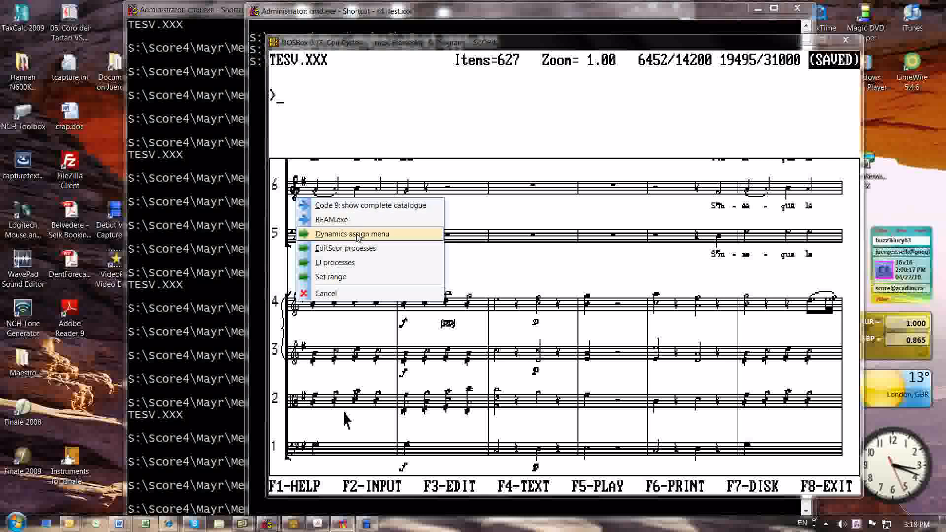
mouse_move(346, 248)
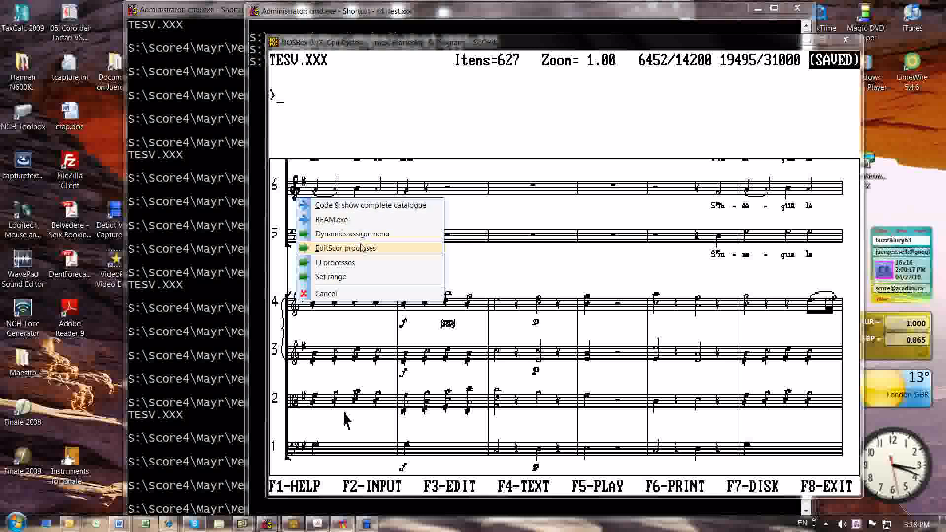
mouse_move(361, 277)
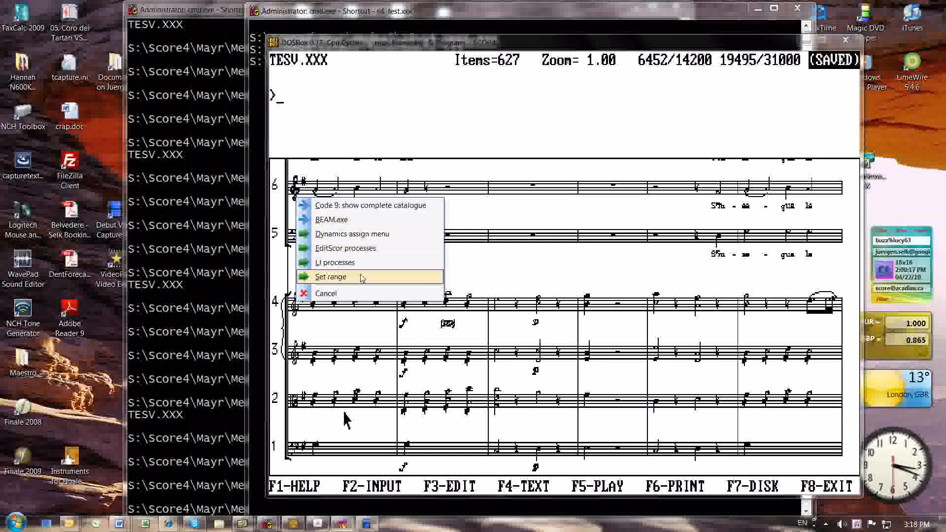
mouse_move(331, 293)
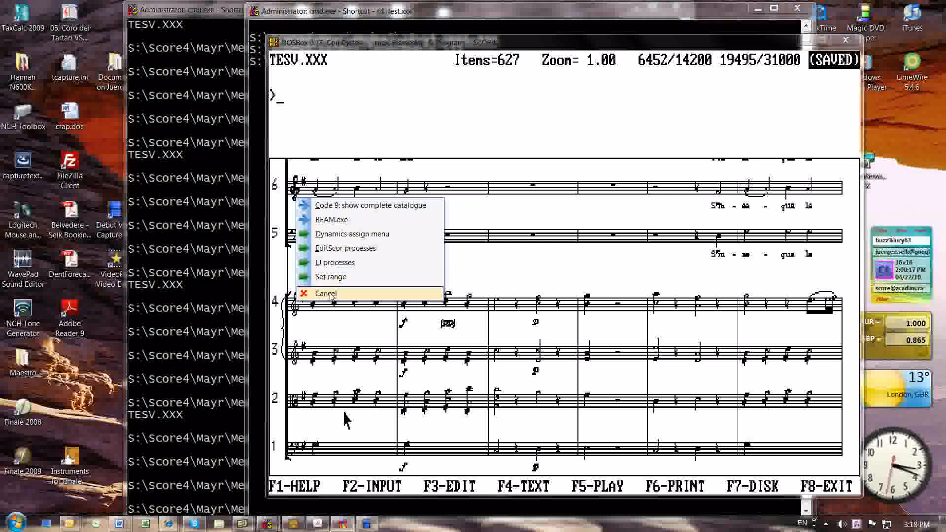
click(326, 293)
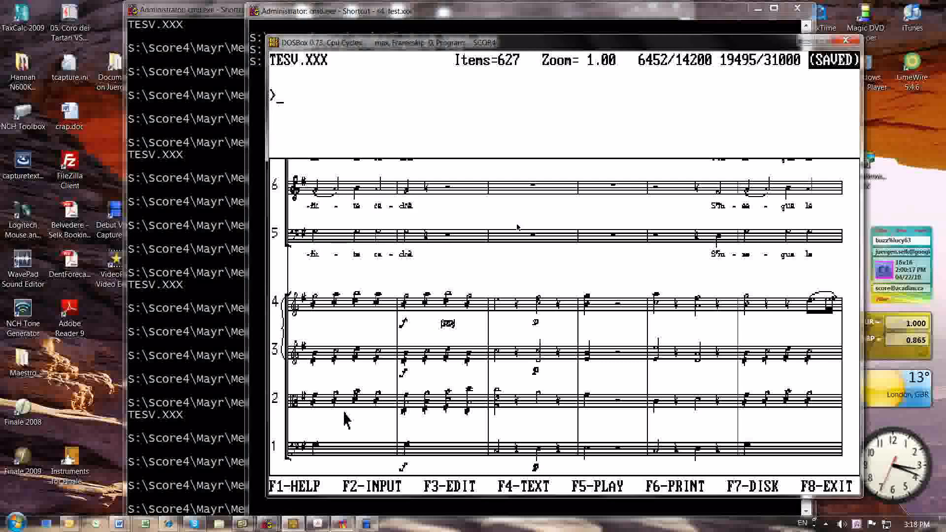
mouse_move(495, 257)
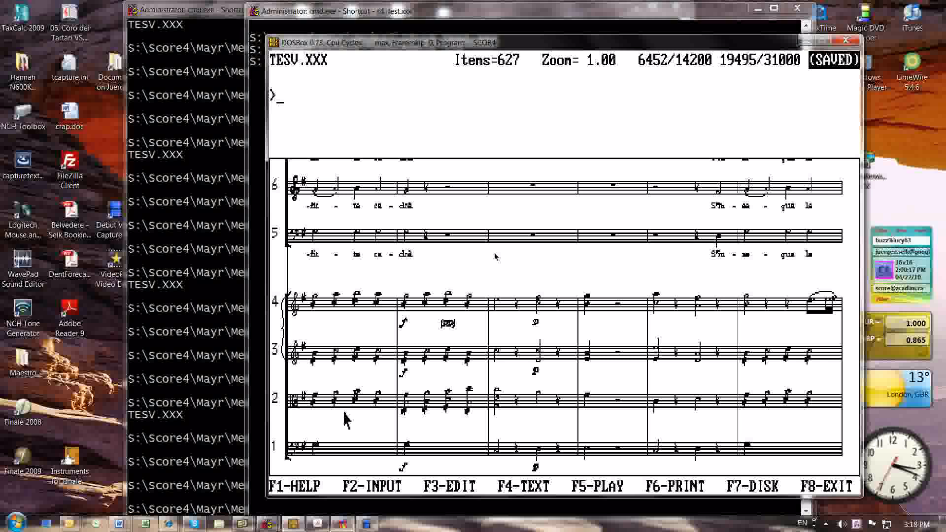
right_click(347, 419)
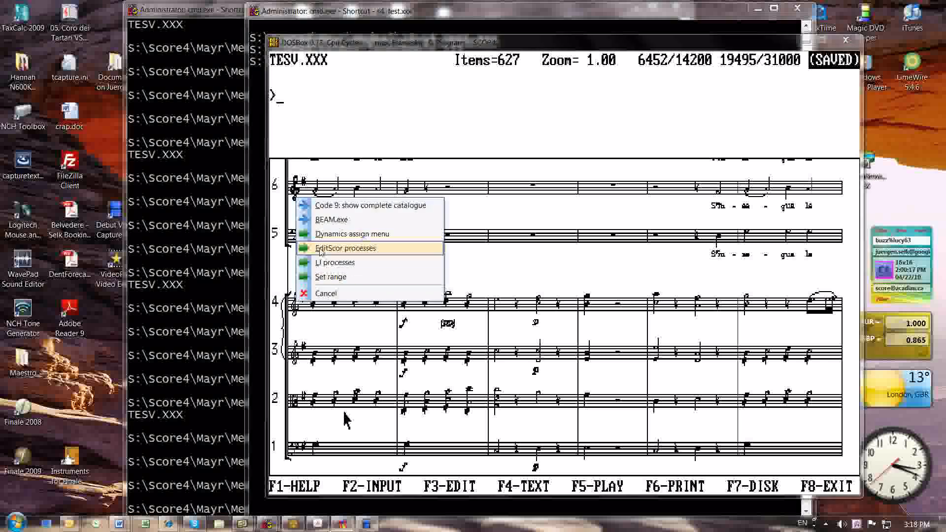
mouse_move(353, 233)
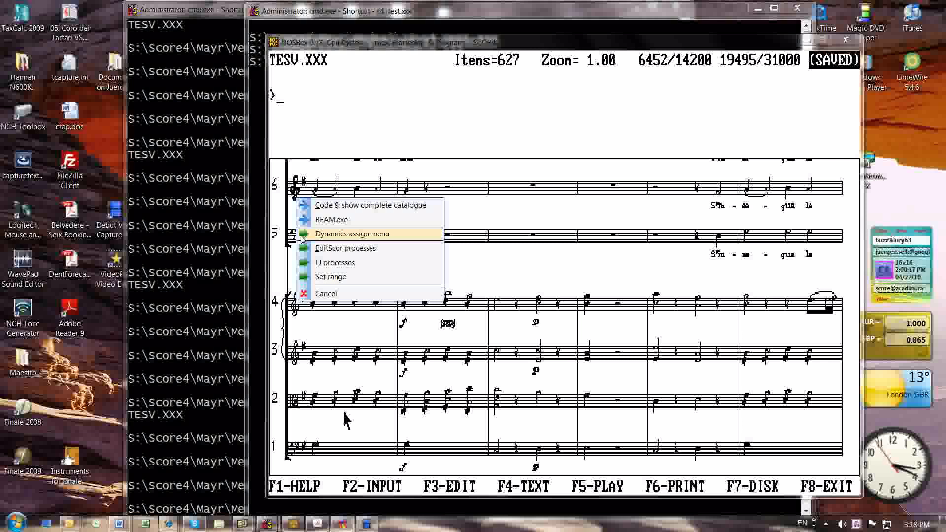
mouse_move(312, 274)
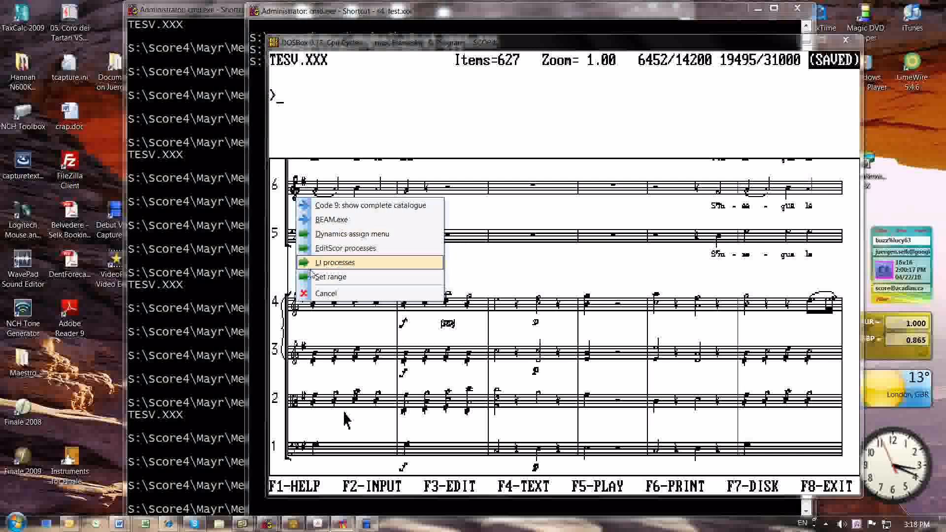
mouse_move(330, 276)
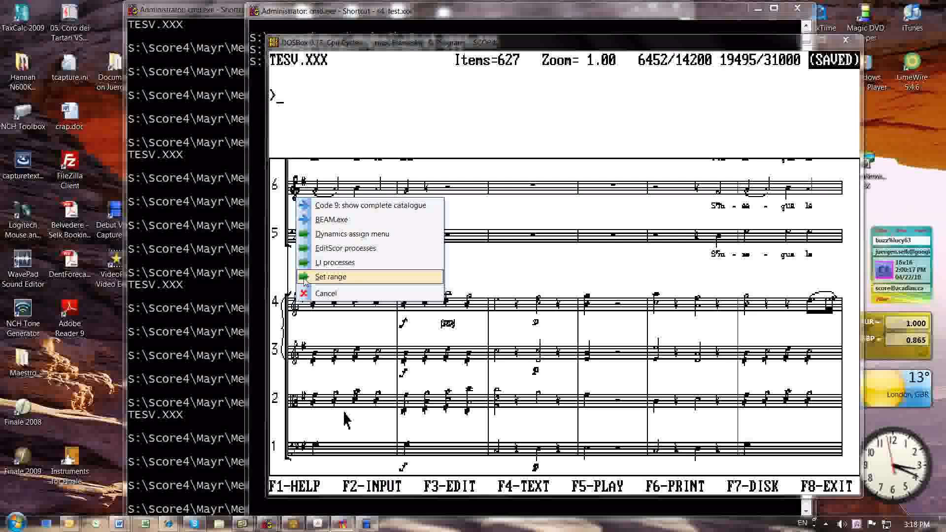
click(330, 276)
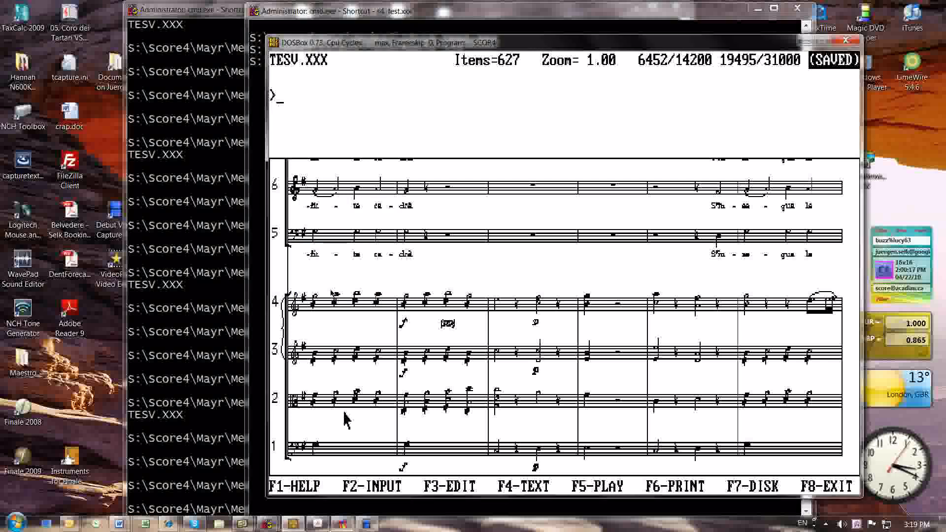
- Run the LI.exe process on the score and bring the plugin list back up
right_click(347, 419)
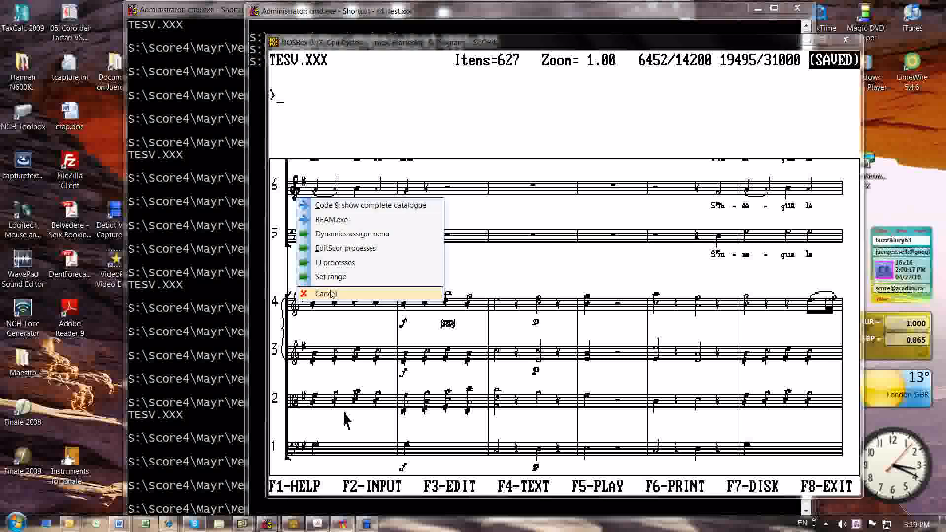
click(335, 261)
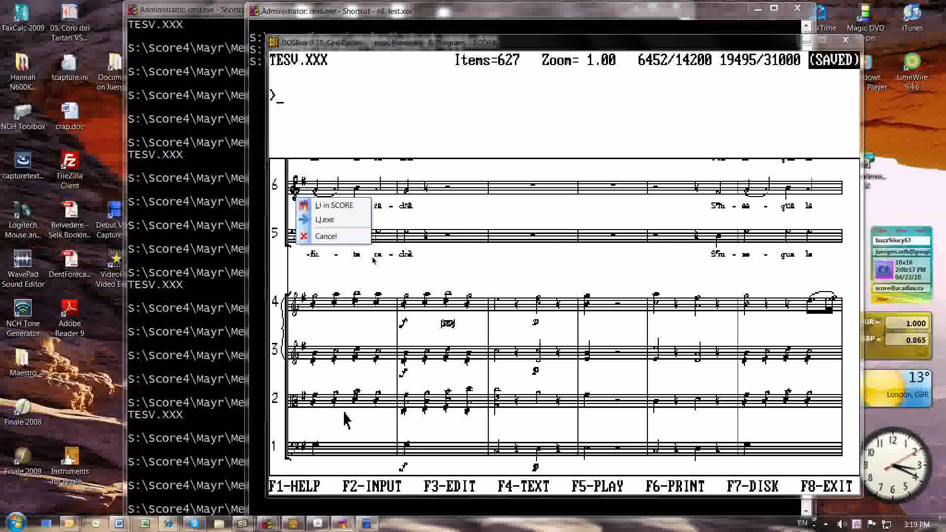
mouse_move(355, 219)
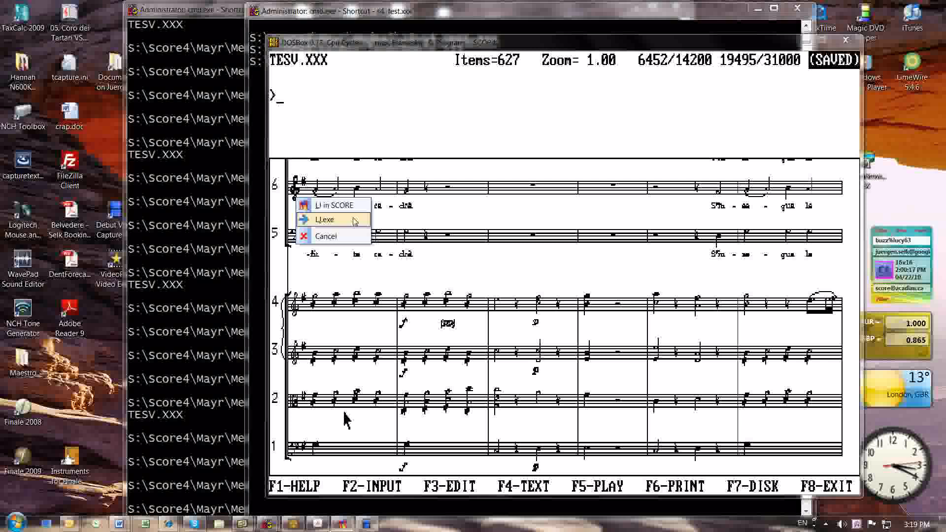
click(330, 219)
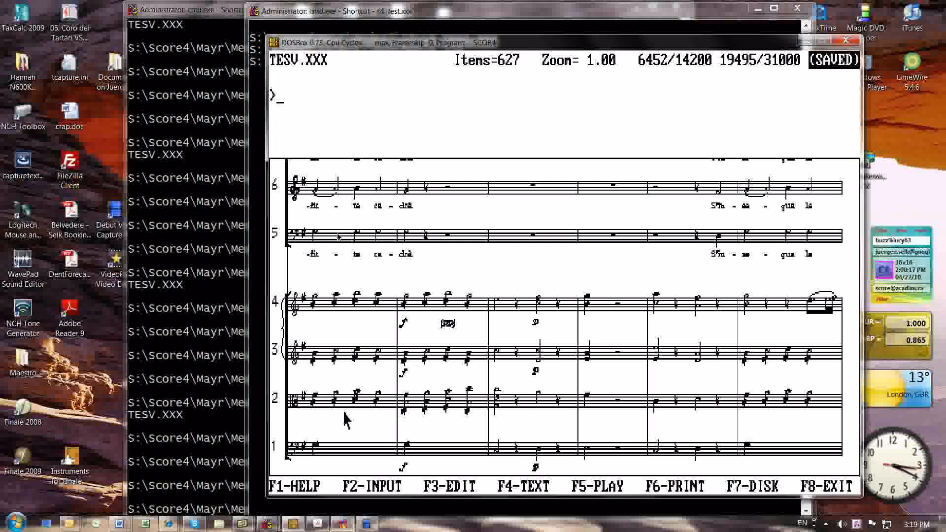
right_click(346, 416)
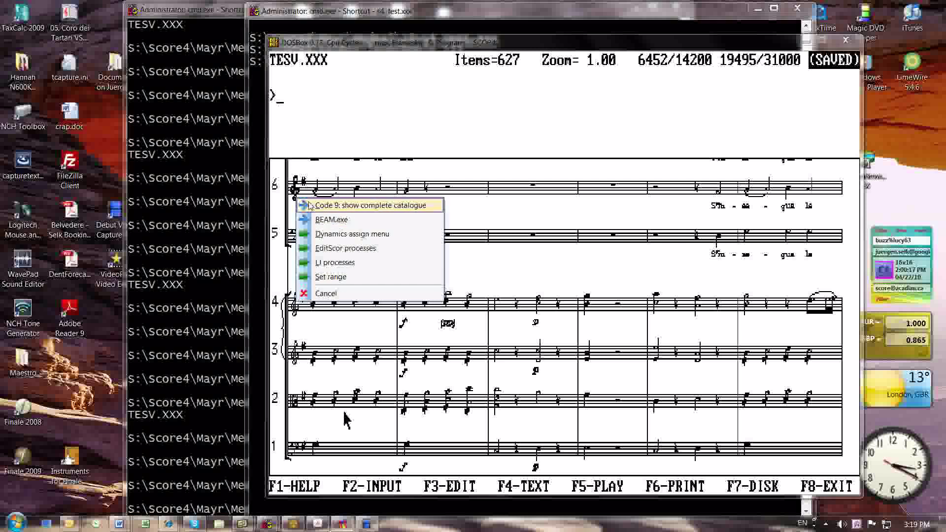
mouse_move(353, 233)
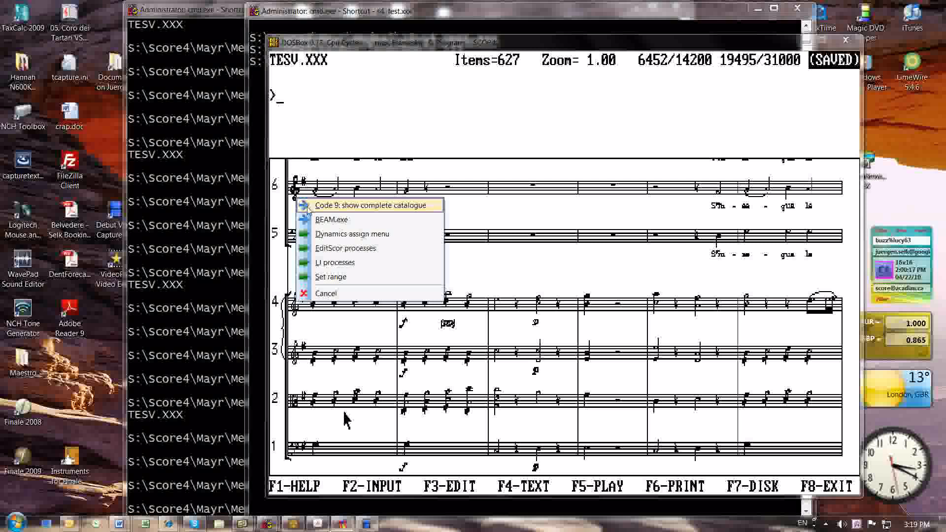
- Open the full symbol code catalogue and page forward to codes 100–199
click(373, 205)
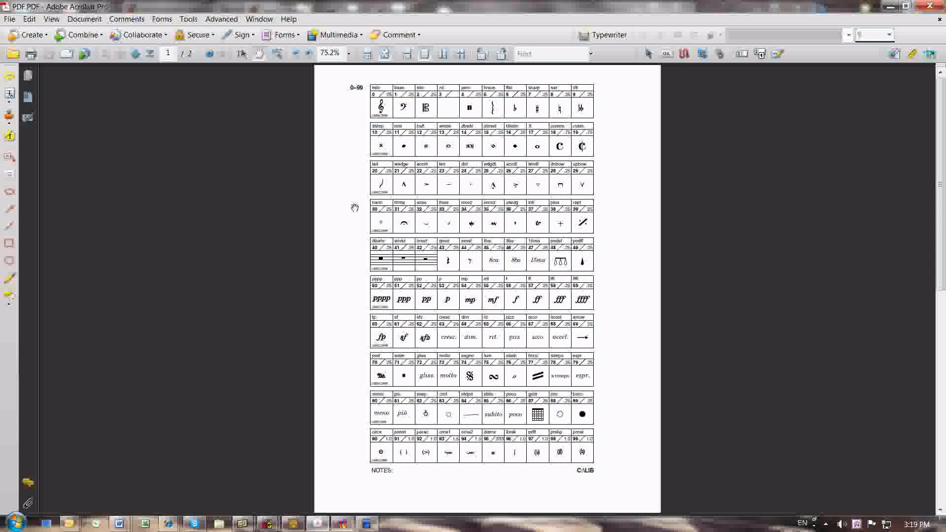
mouse_move(140, 66)
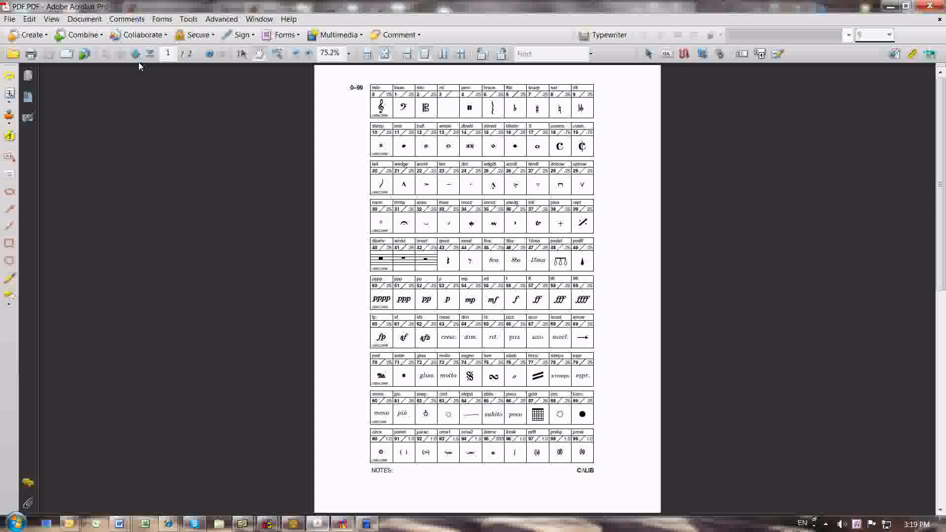
click(127, 54)
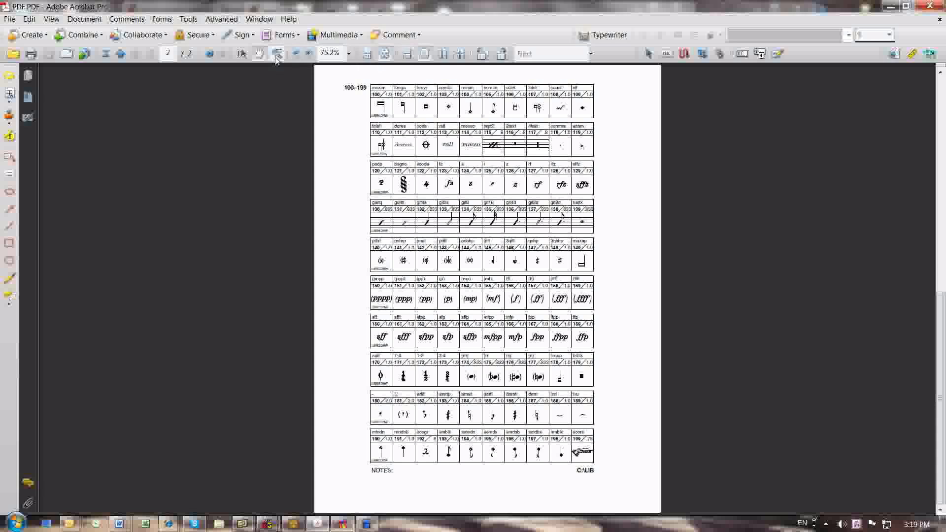
click(291, 54)
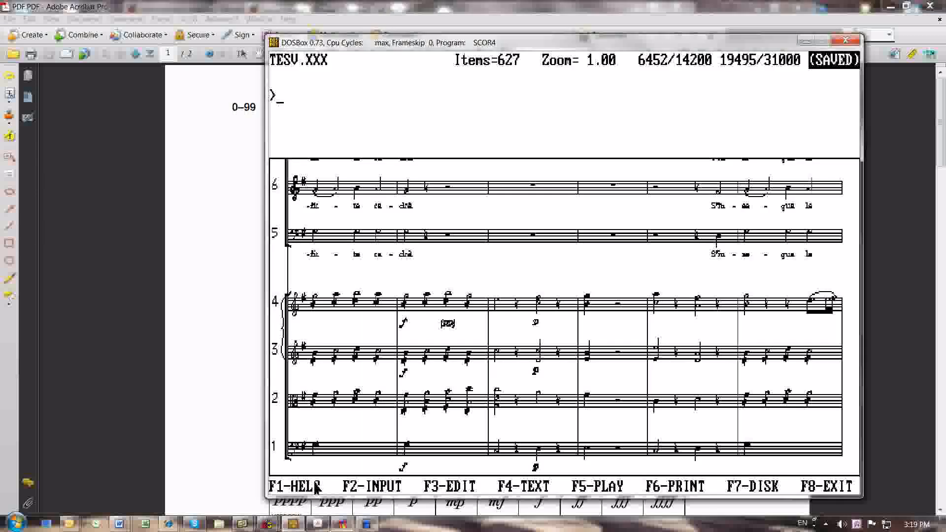
mouse_move(551, 366)
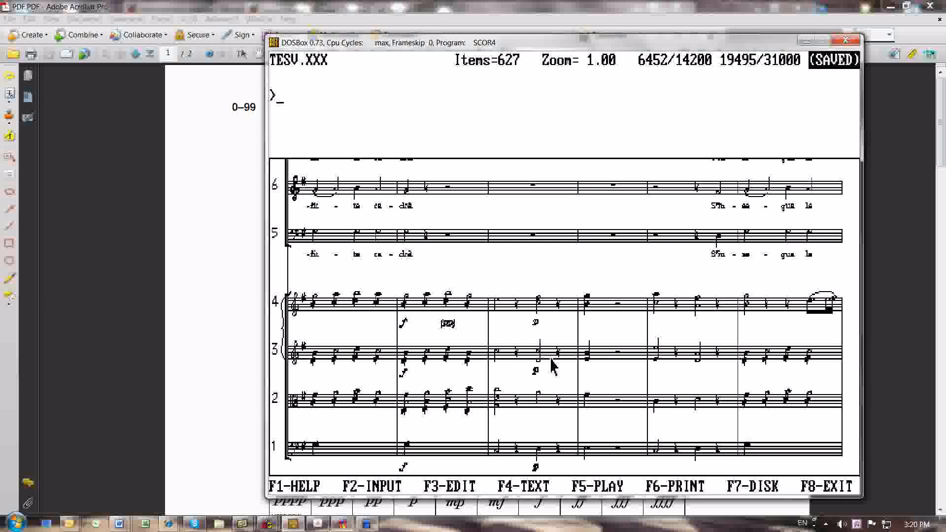
mouse_move(277, 433)
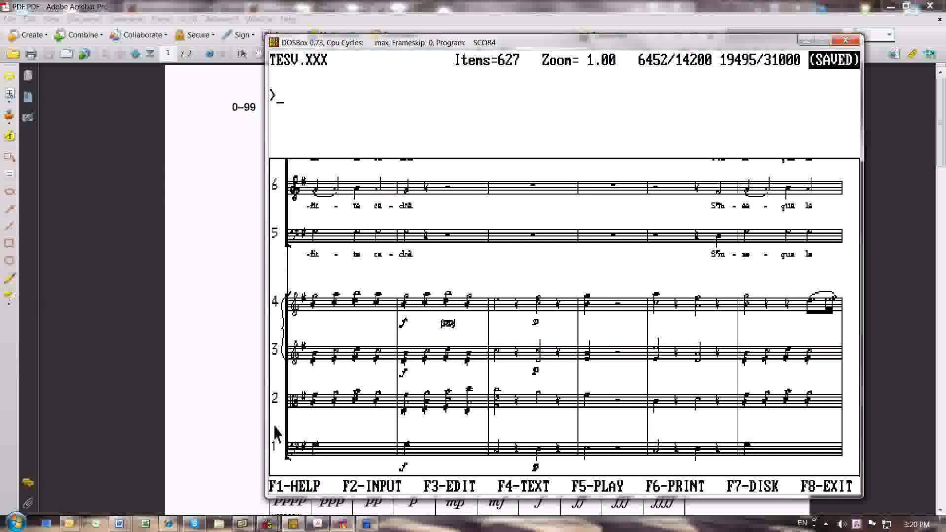
mouse_move(406, 413)
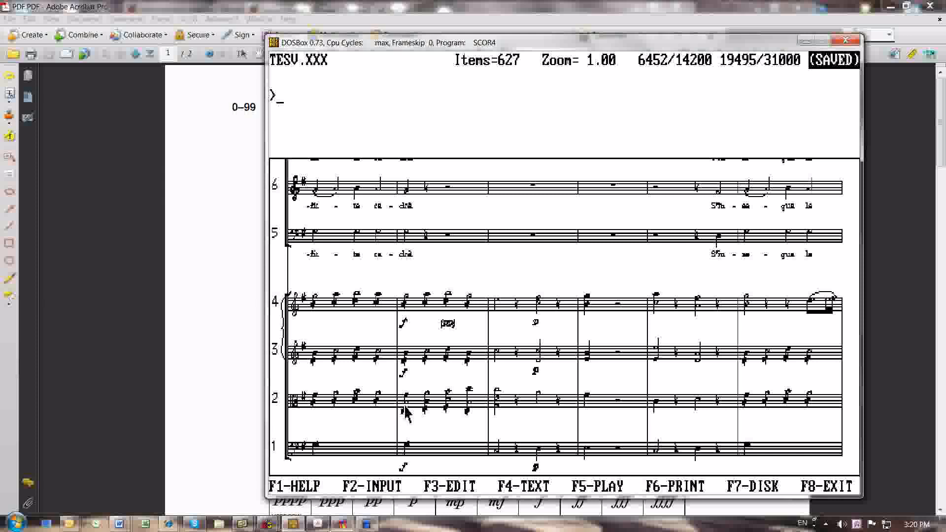
- Enter the tc2 text code with parameters 0 -5, 0, 1.45, 0 0, -3, 60, 0
text(tc)
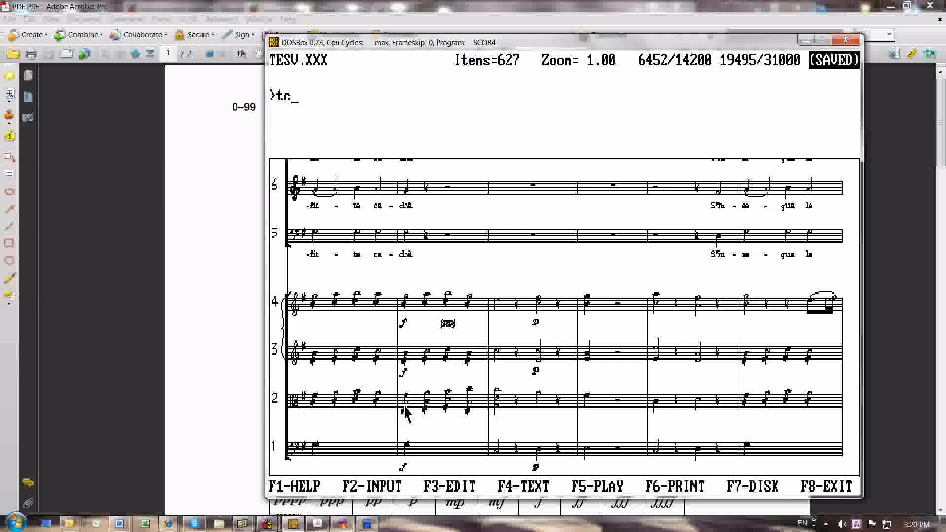
text(2 0 -5)
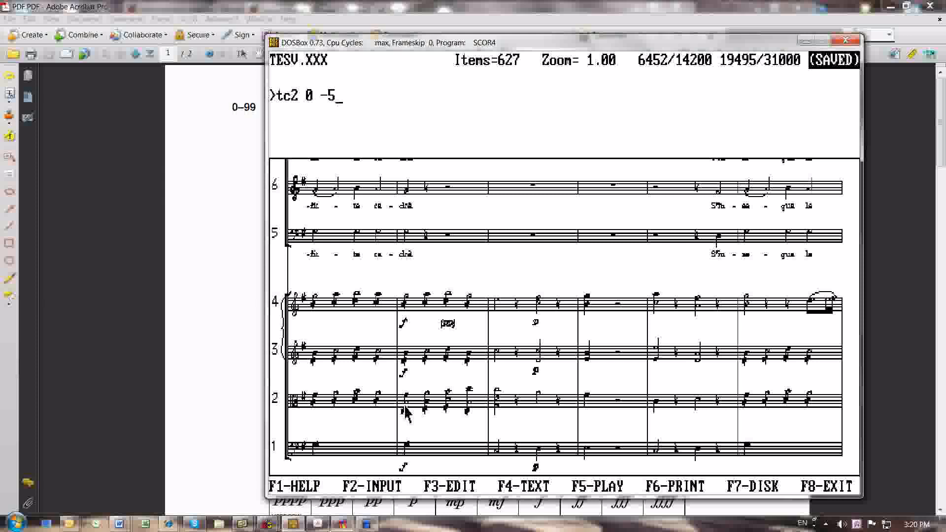
text(0)
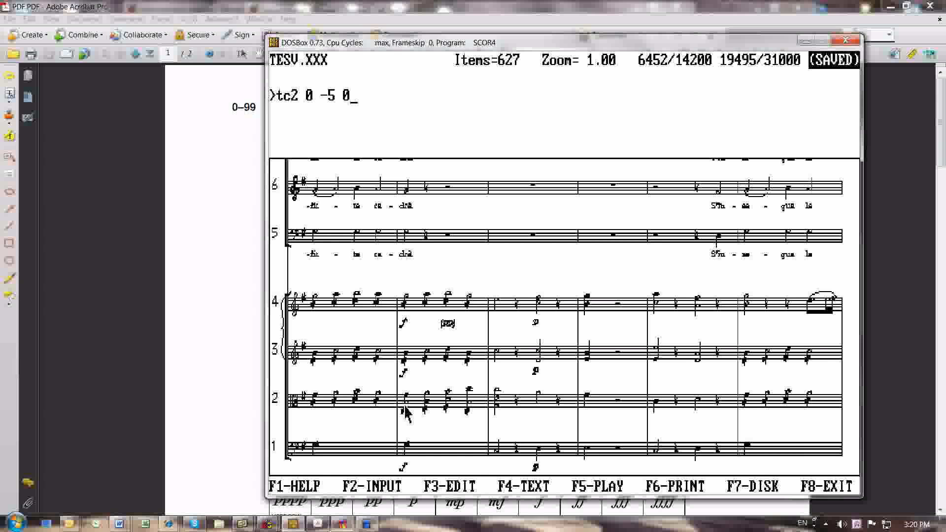
text(1.45)
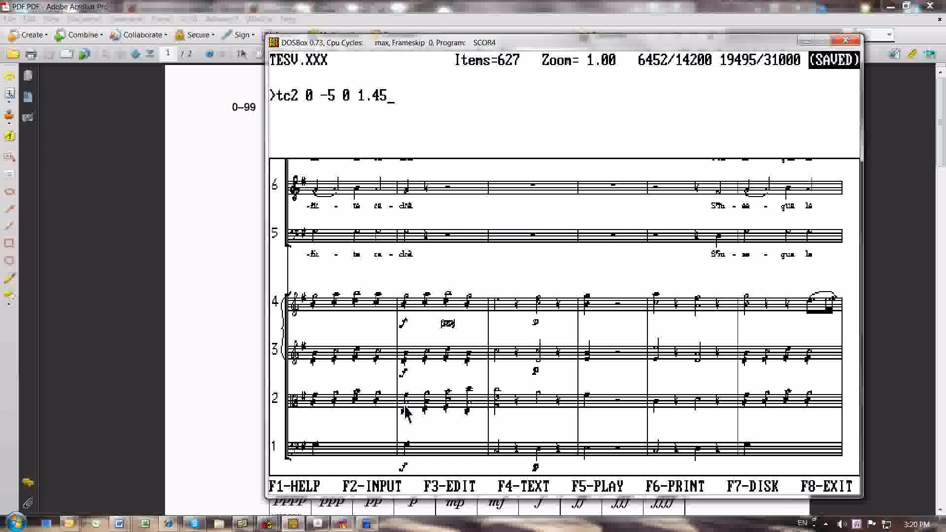
text(0 0)
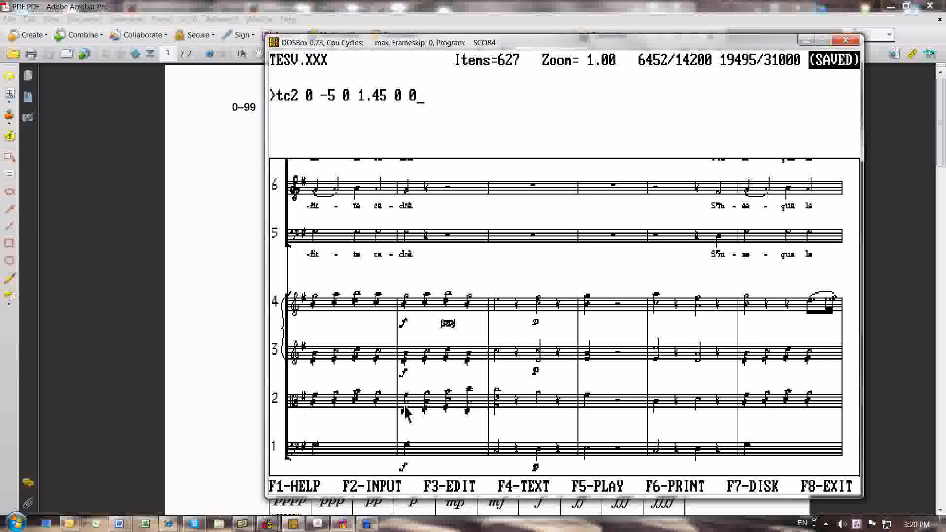
text(-3)
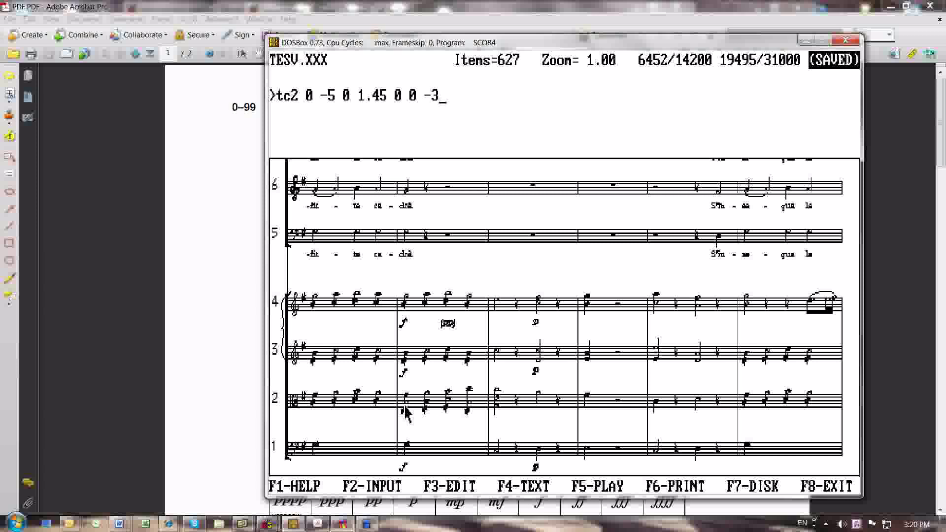
text(60)
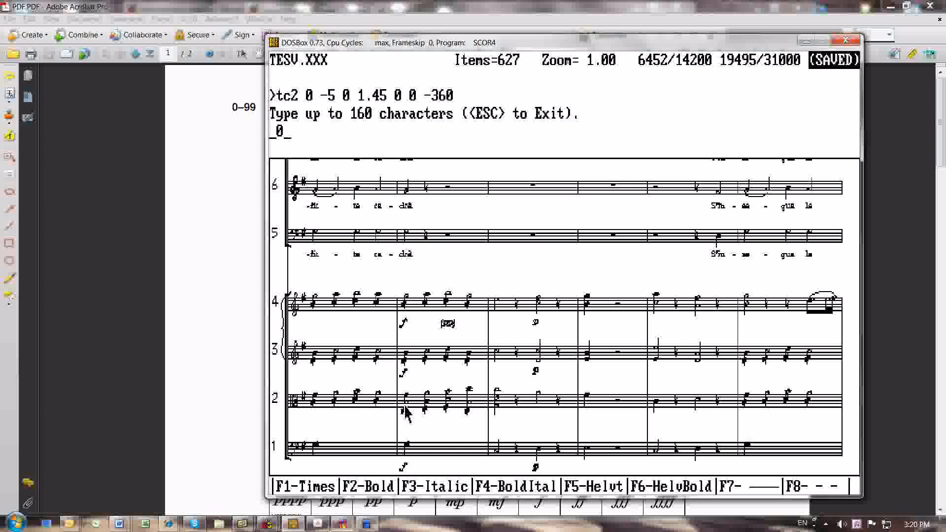
text(0)
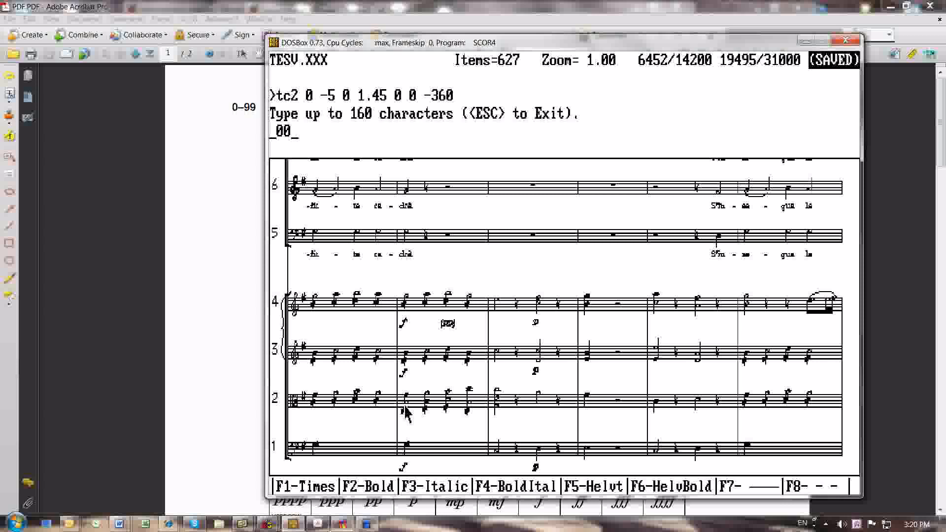
- Type the test words 'This/is/a/test', preview them, and exit the preview
text(This/is/)
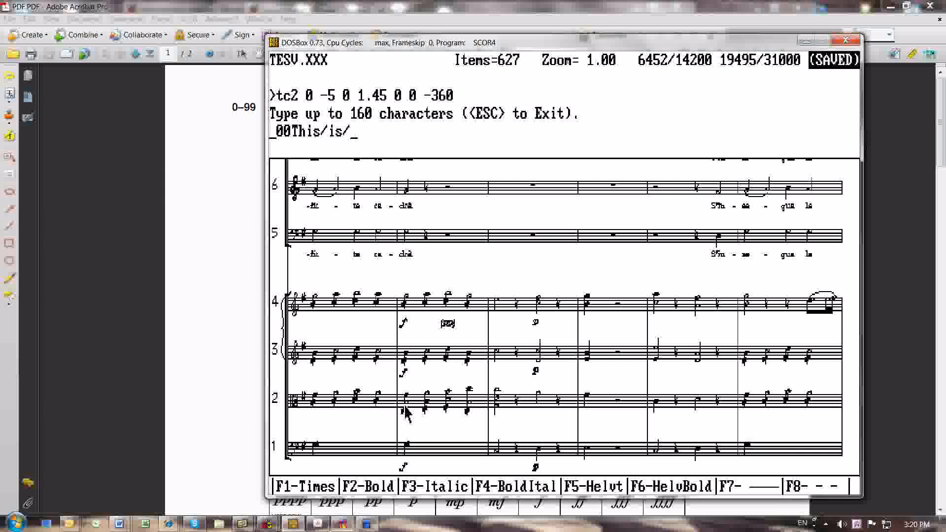
text(a/test)
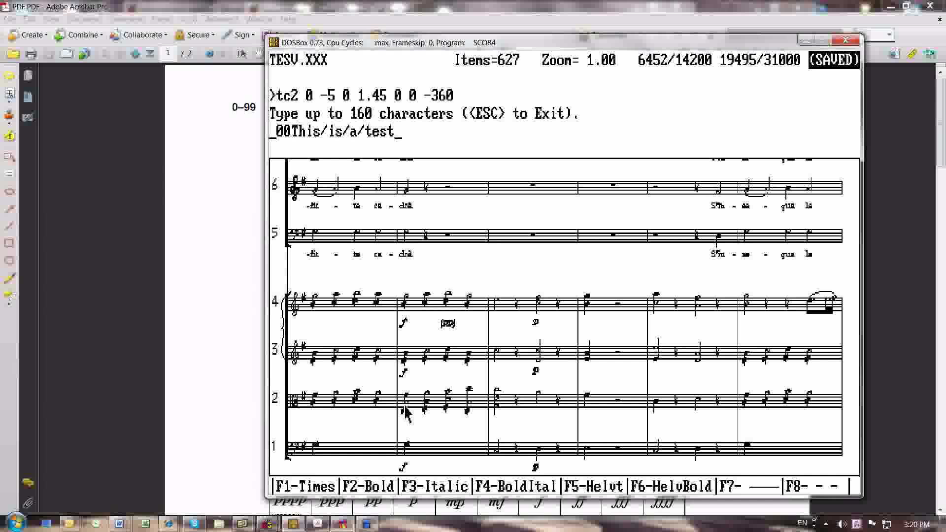
text(,)
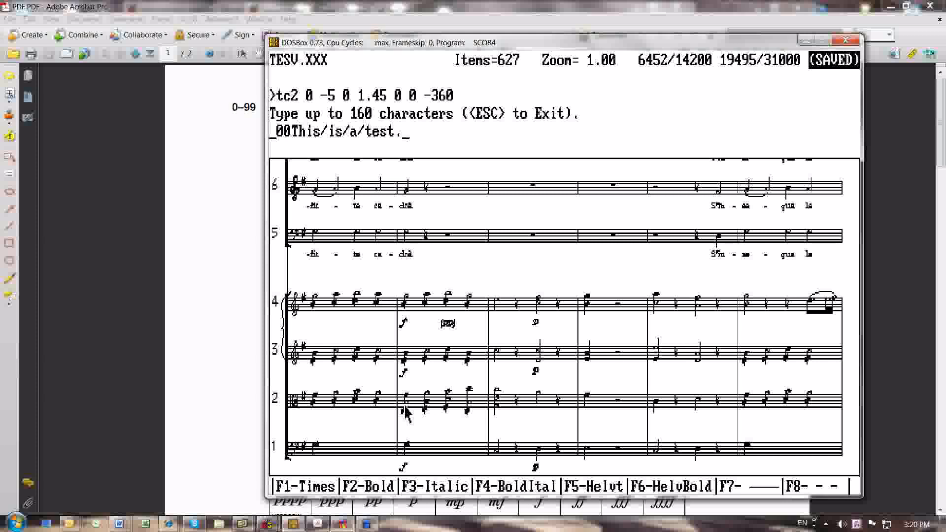
key(Return)
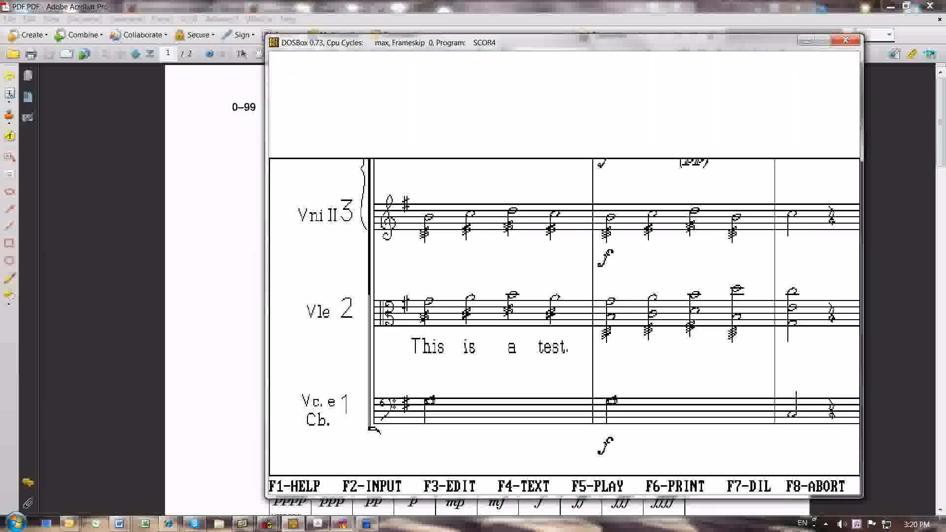
click(507, 347)
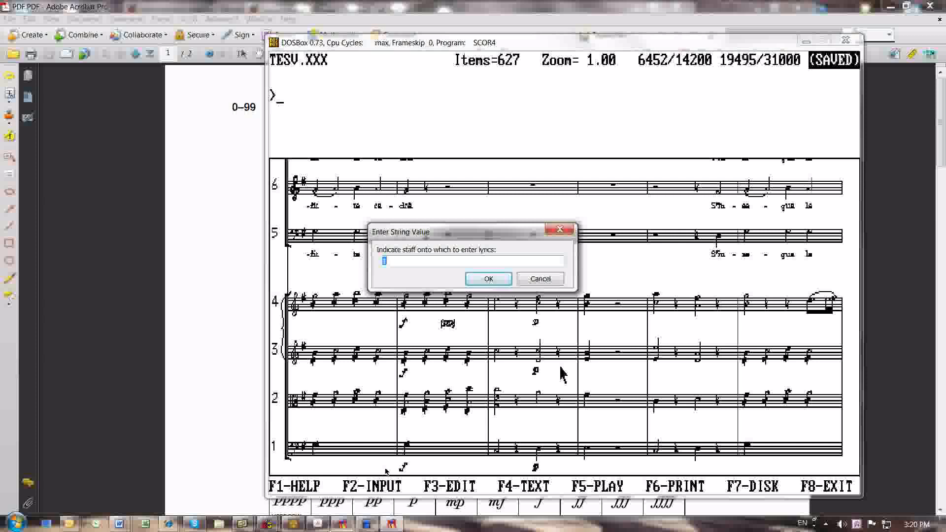
mouse_move(448, 236)
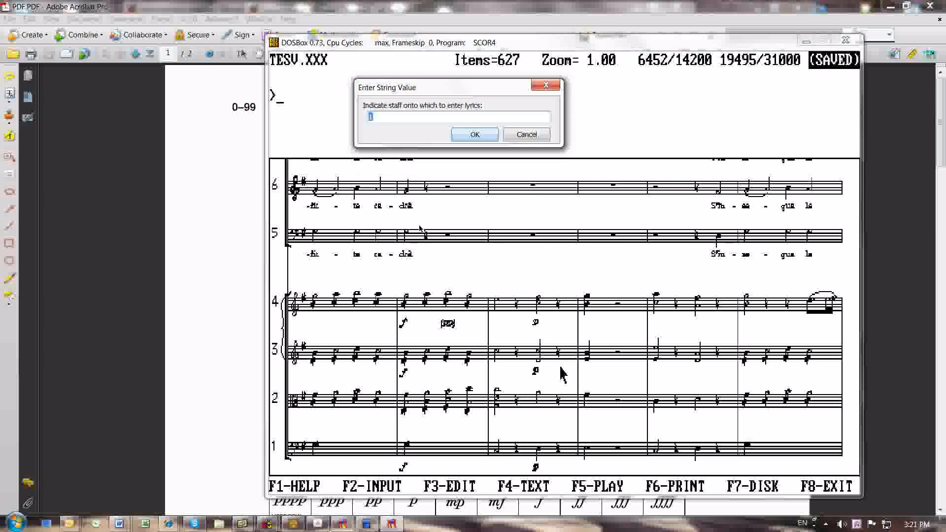
mouse_move(391, 144)
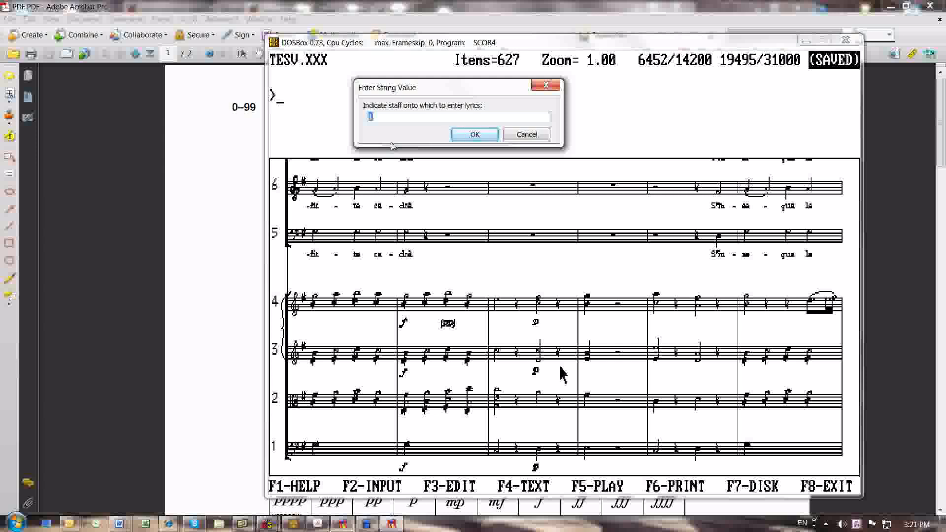
mouse_move(508, 330)
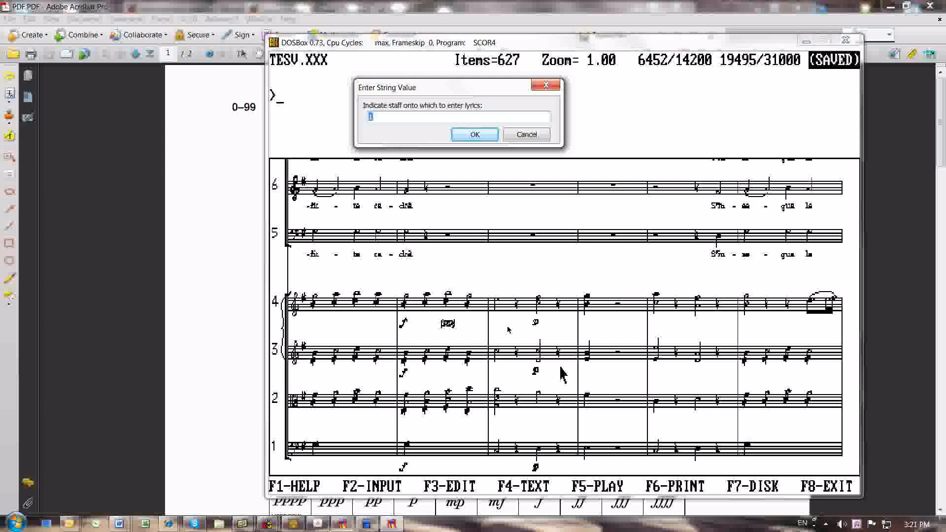
- Pick staff 2 as the lyrics target in the Indicate staff dialog
text(2)
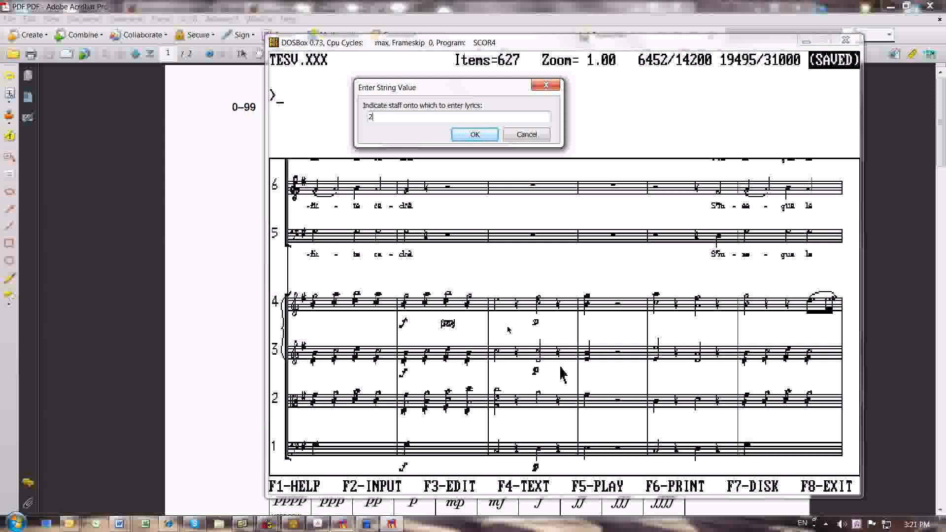
click(473, 134)
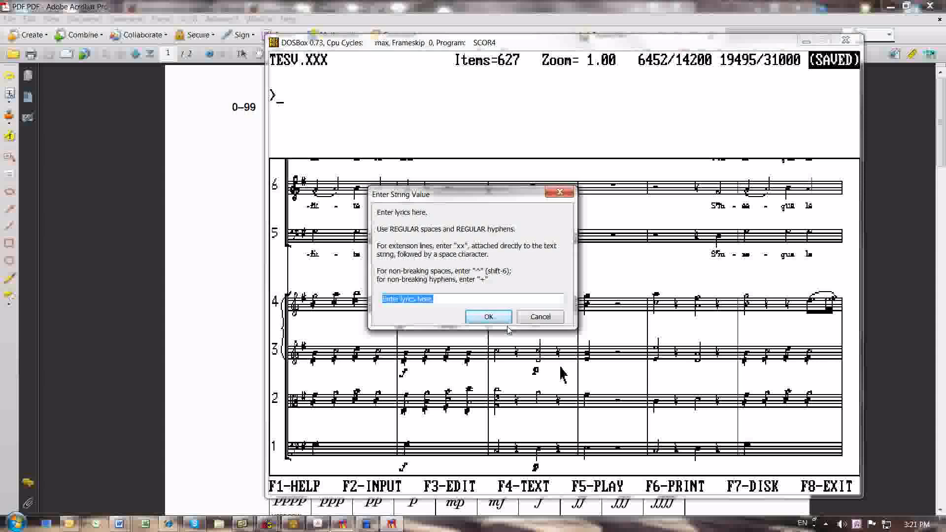
- Enter and submit the hyphenated lyric line 'This is a bet-ter mouse-trap.'
text(This)
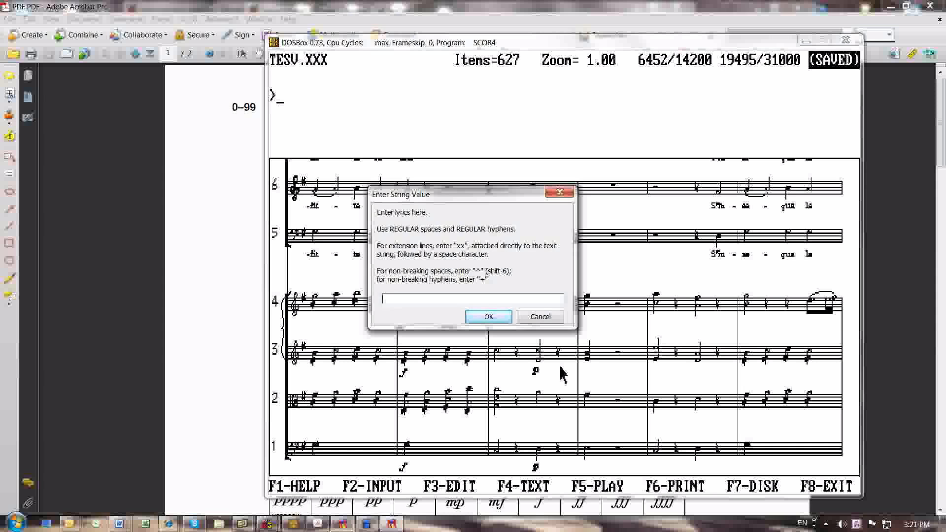
text(This)
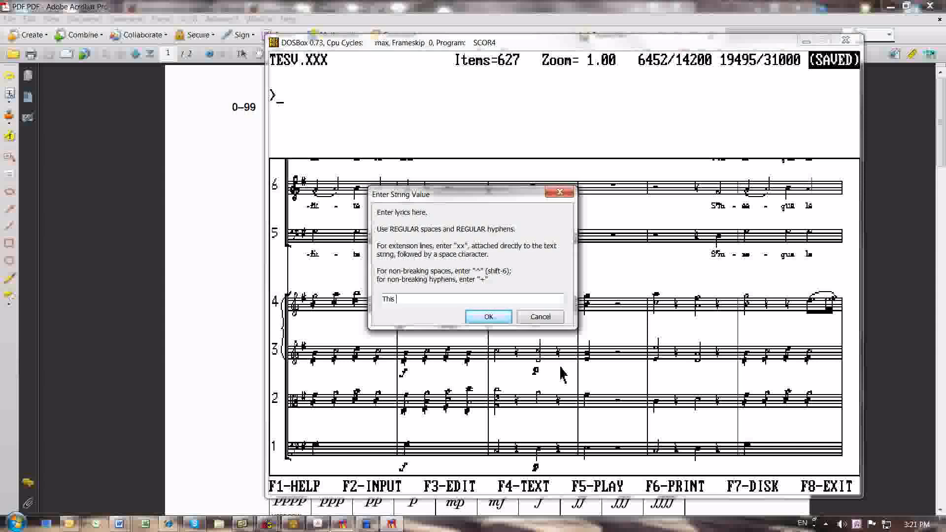
text(is a)
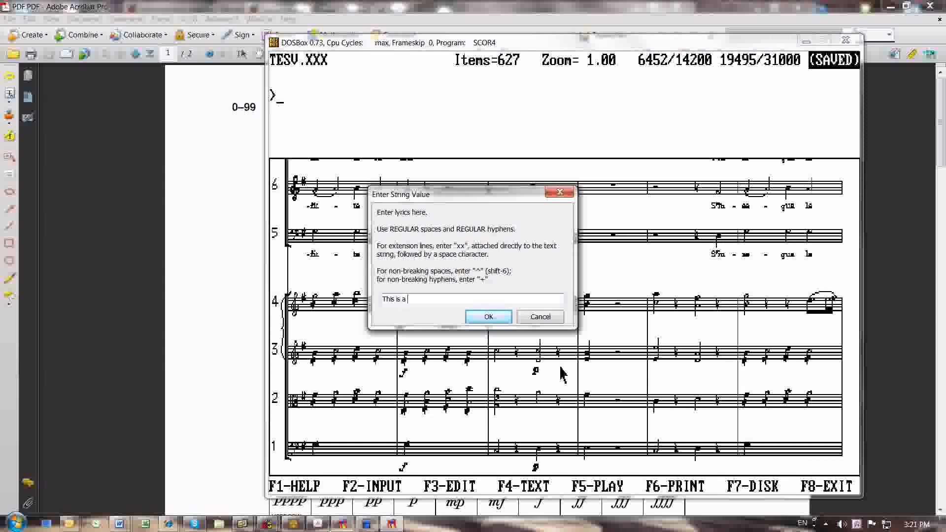
text(bet-ter)
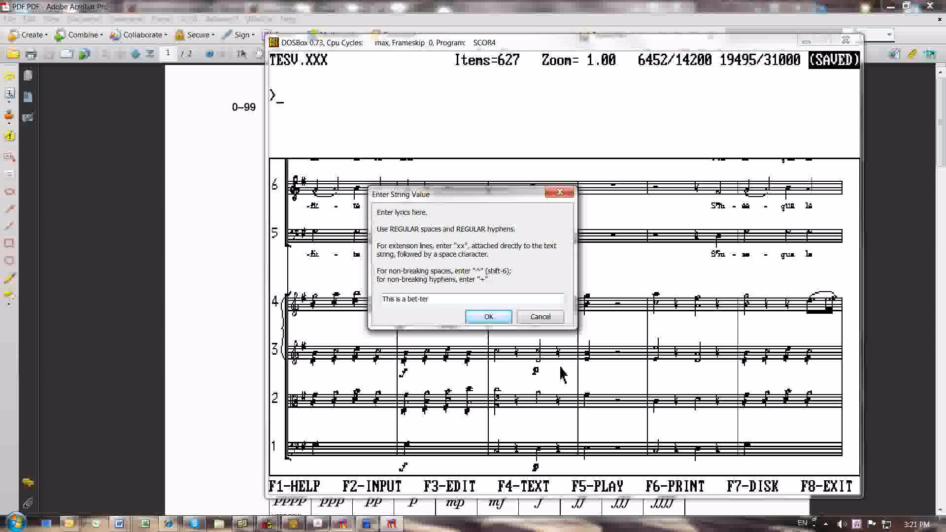
text(mouse-)
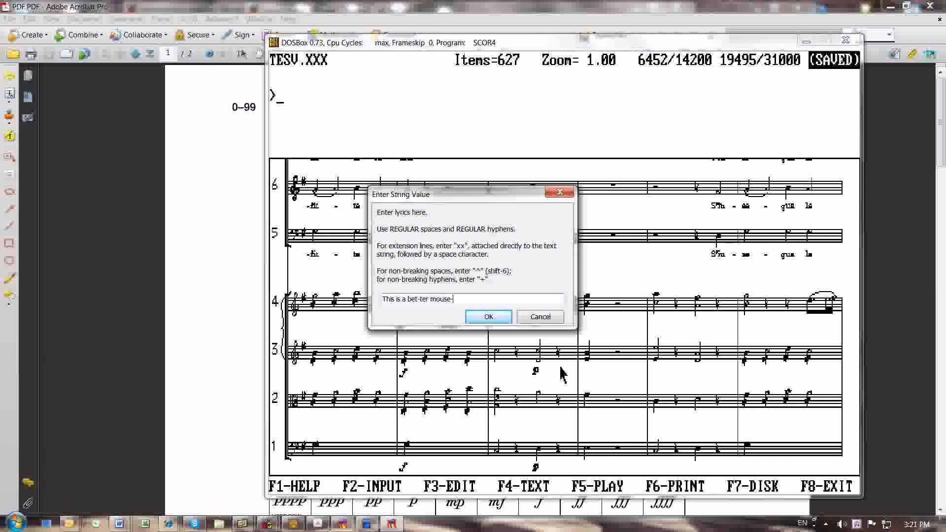
text(trap.)
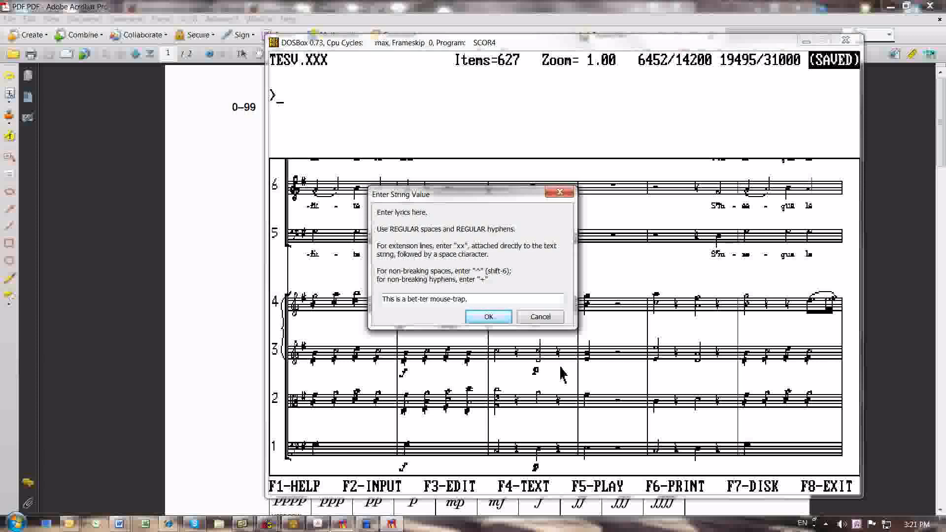
click(487, 317)
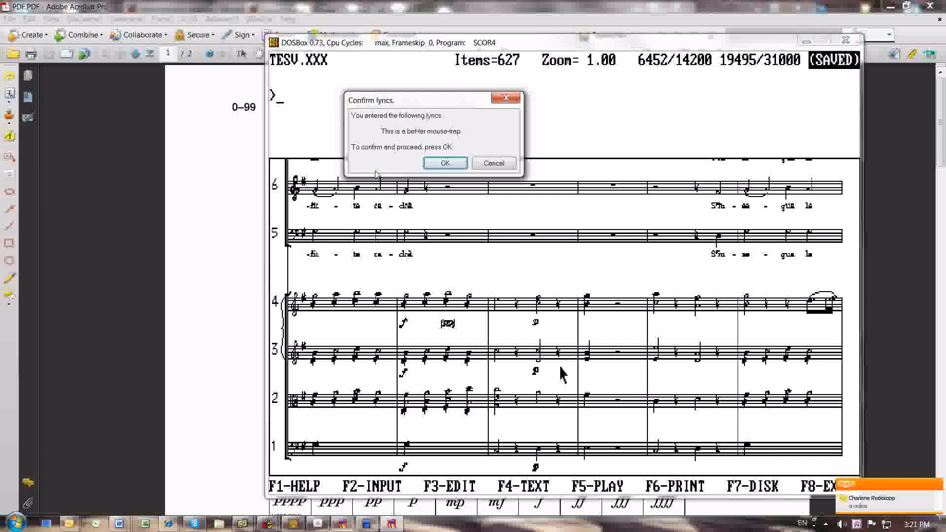
- Accept the lyrics and assign the syllables to notes 1 2 4 5 7 8 9
click(444, 163)
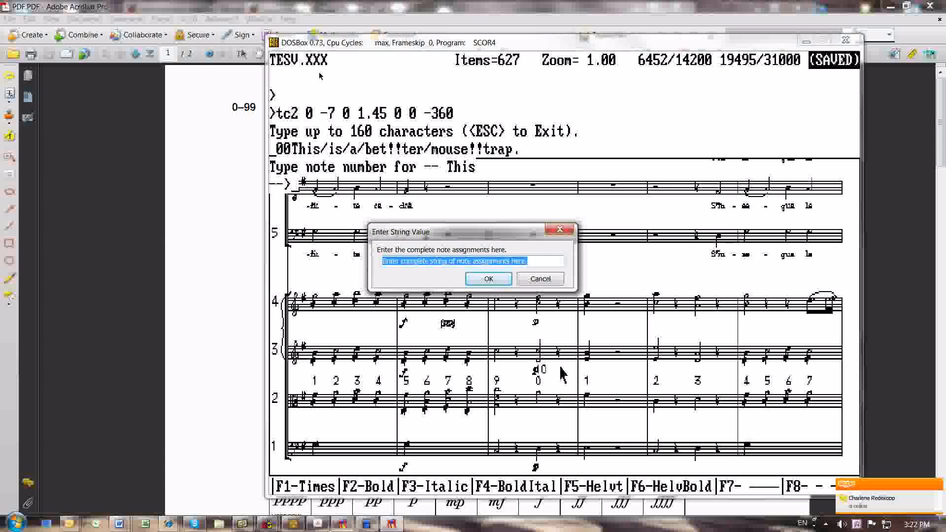
mouse_move(439, 95)
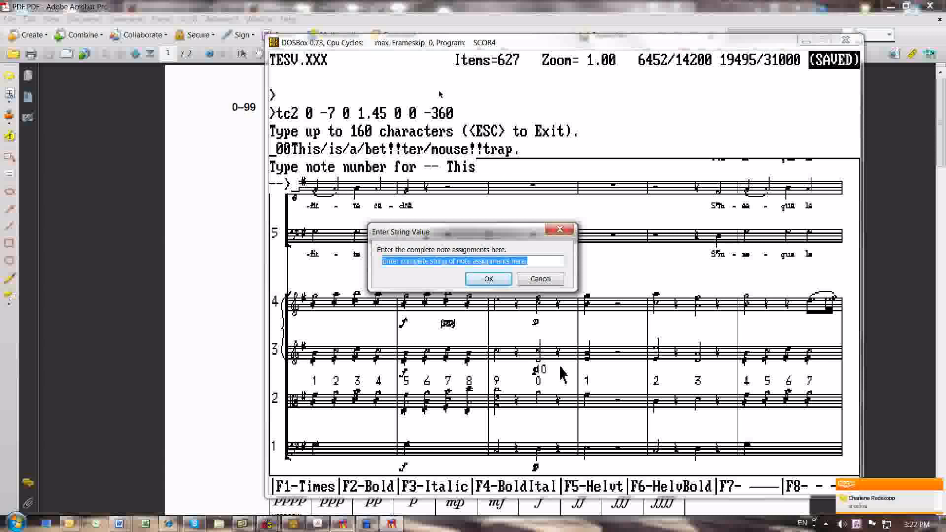
mouse_move(403, 222)
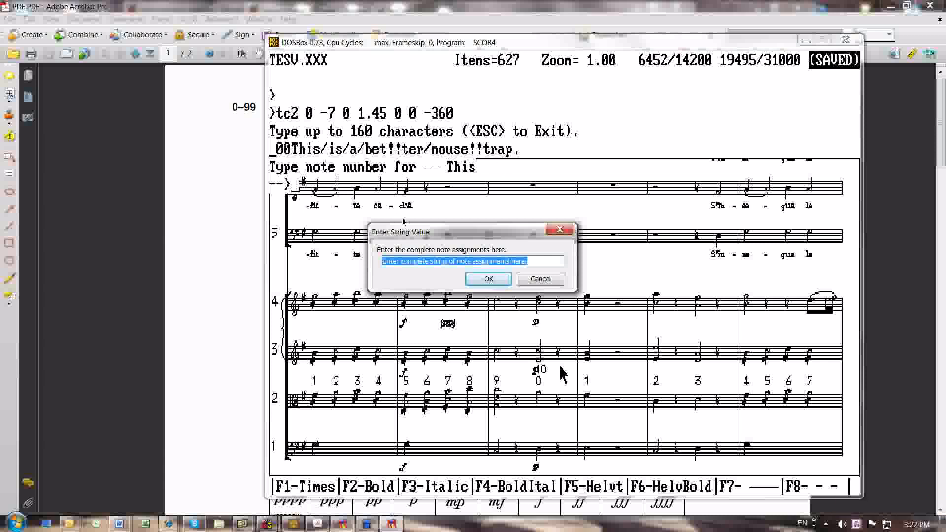
mouse_move(408, 290)
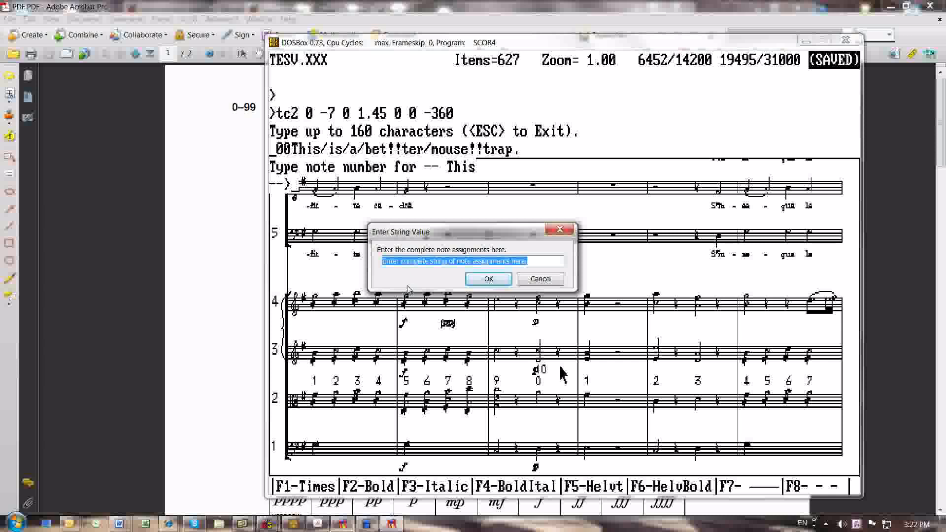
mouse_move(411, 283)
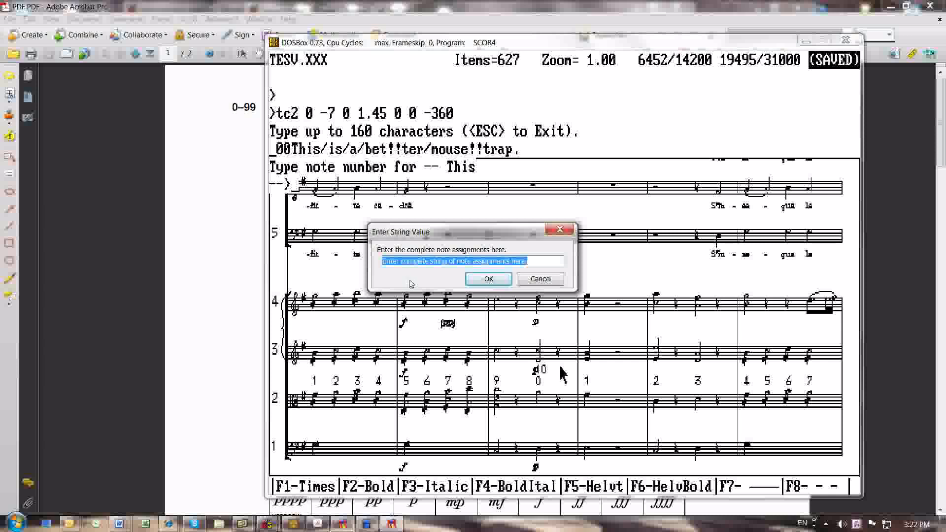
text(1 2 4 5)
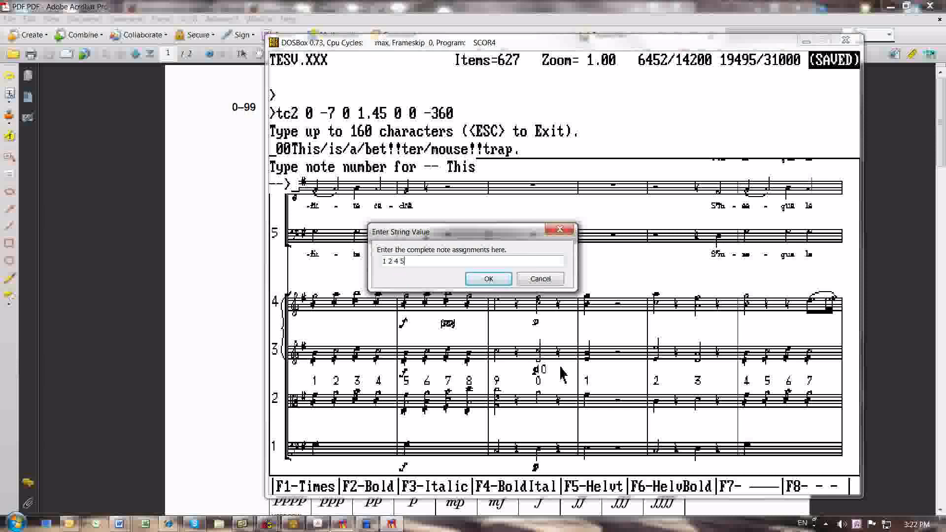
text(7 8 9)
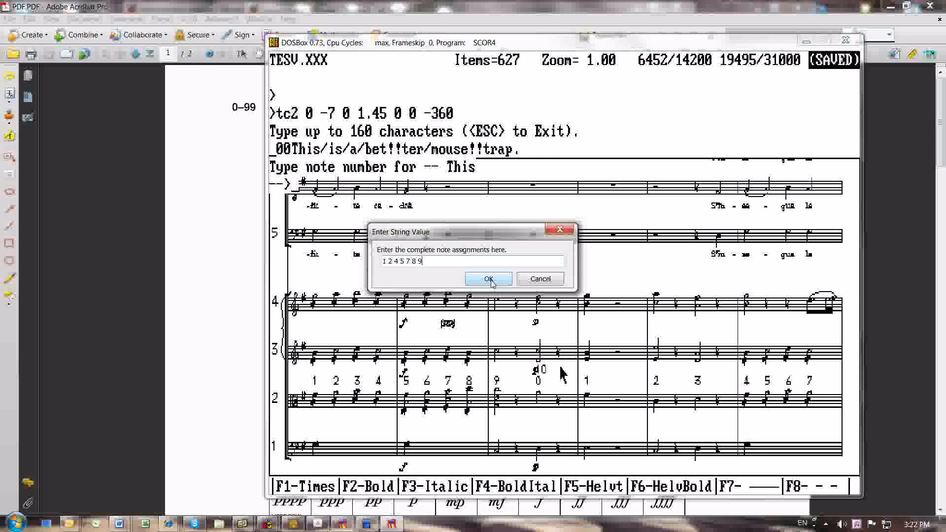
click(487, 277)
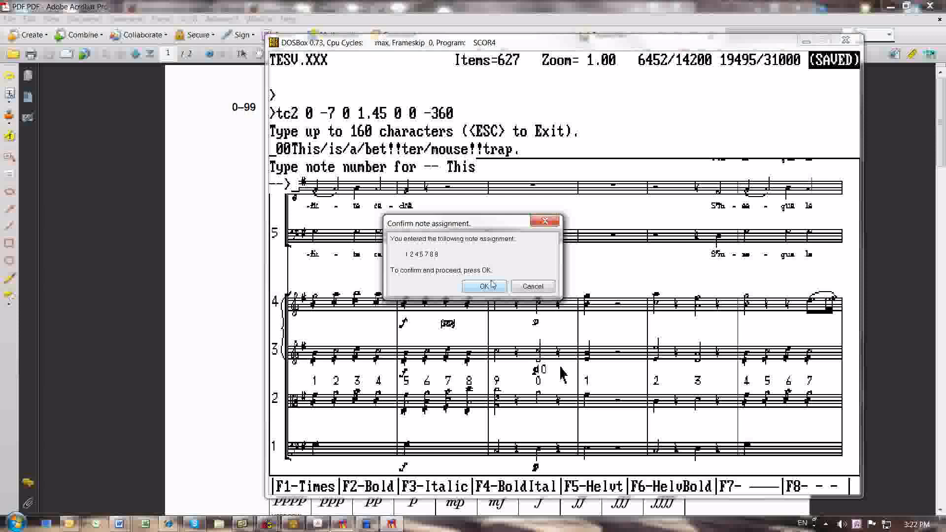
mouse_move(493, 289)
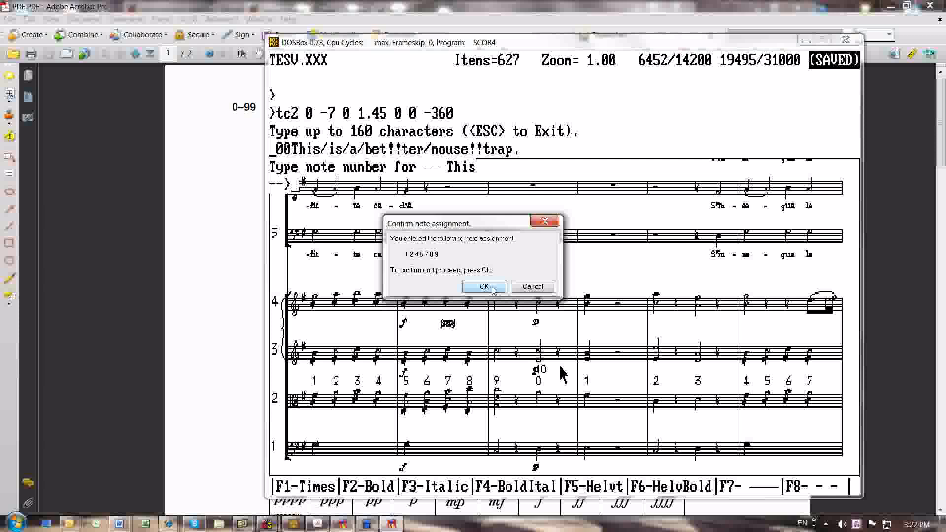
- Confirm the note assignment so the lyrics appear under staff 2
click(483, 286)
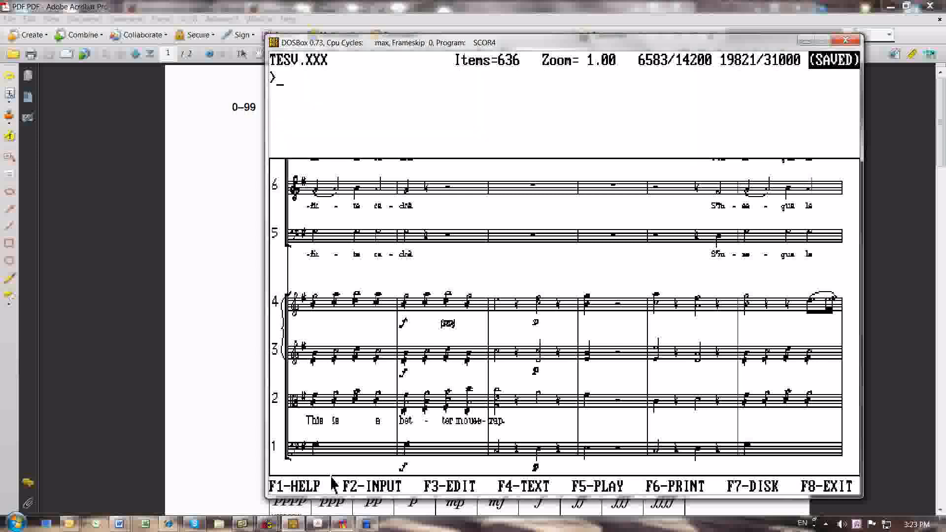
mouse_move(318, 172)
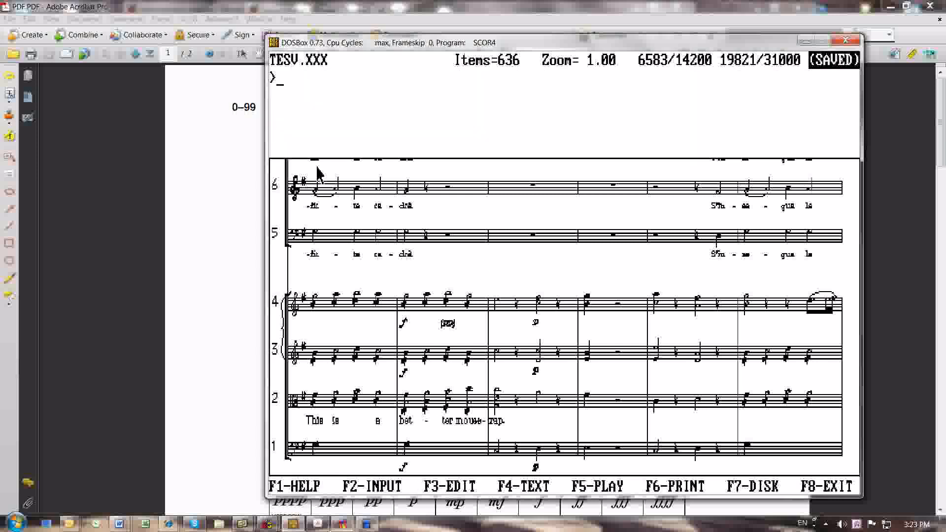
mouse_move(533, 284)
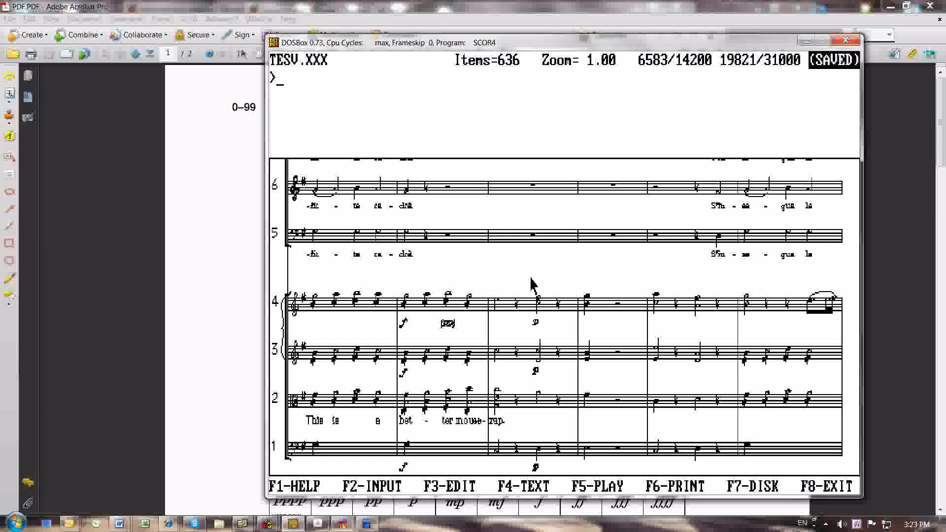
mouse_move(523, 322)
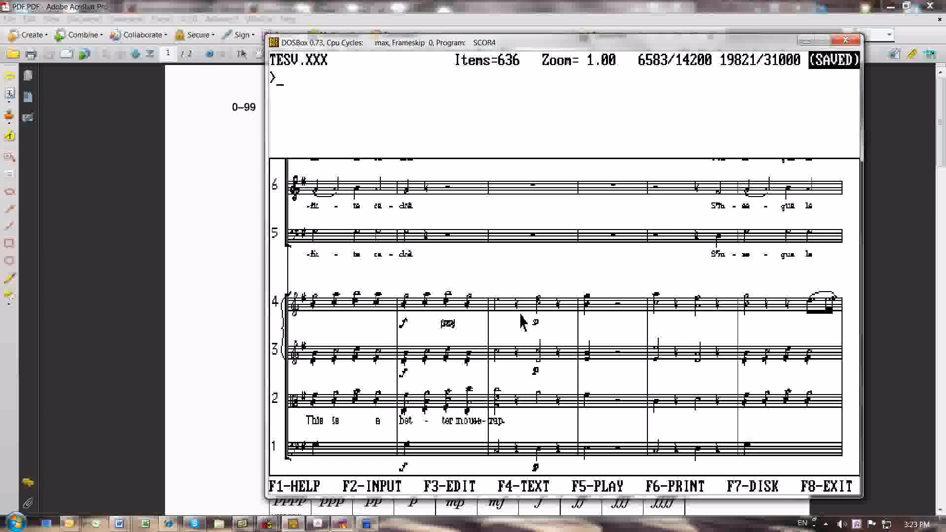
text(lj)
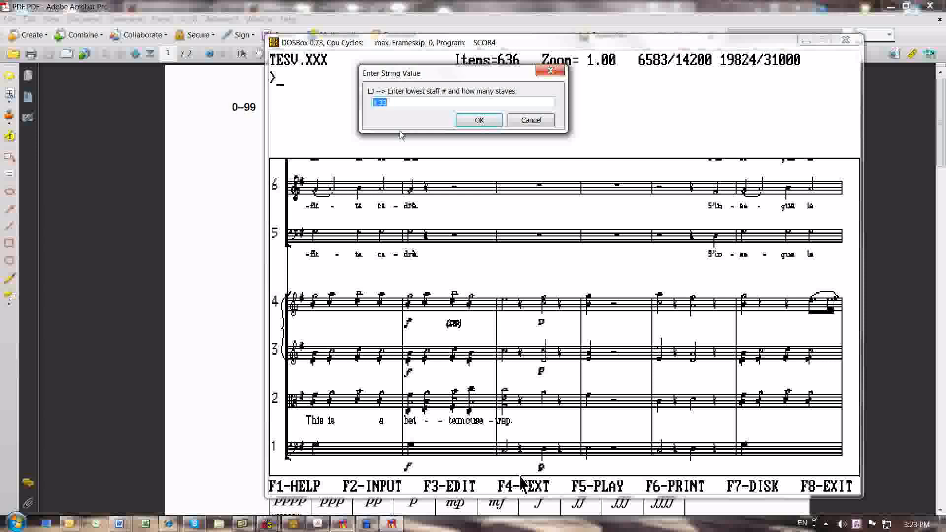
- Accept the LJ staff range and continue the justification run
click(478, 120)
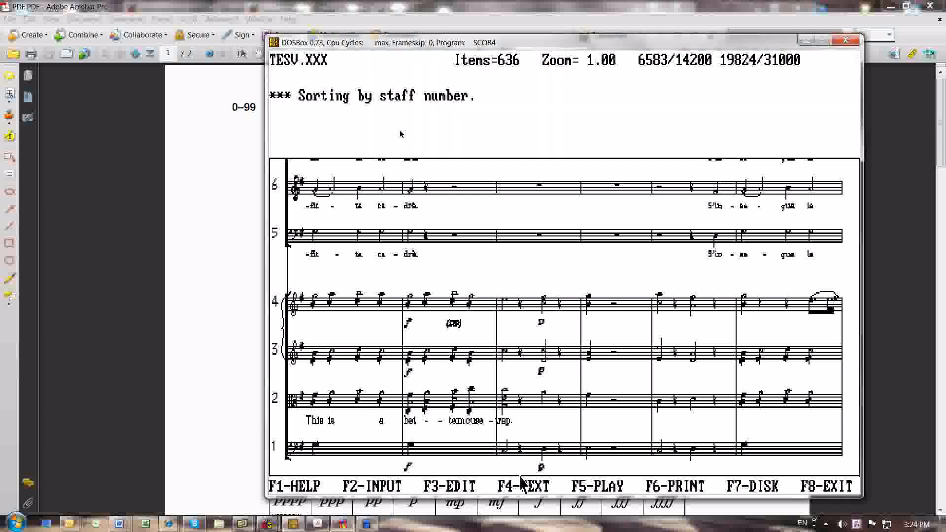
key(Return)
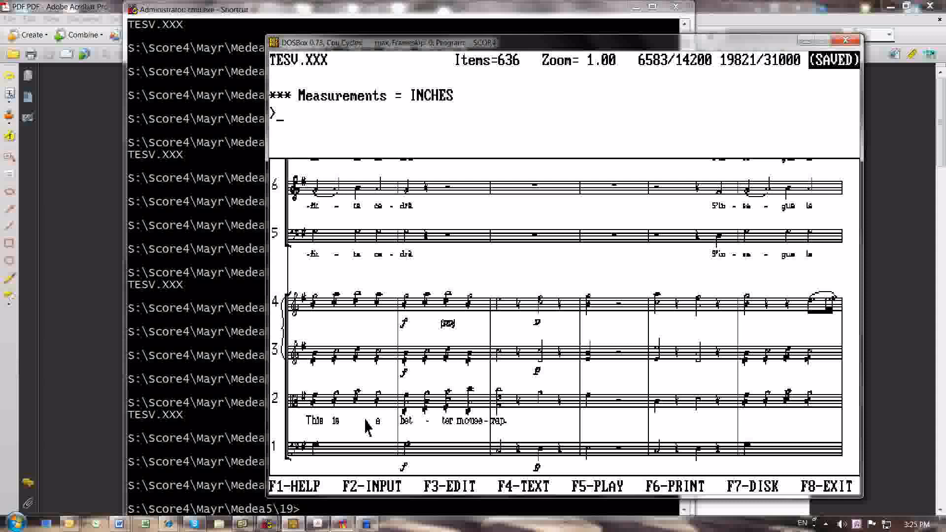
- Enter '1 5 200 0' to move the system's staves to a new left position
text(1 5 200 0 33)
text(1 100 20)
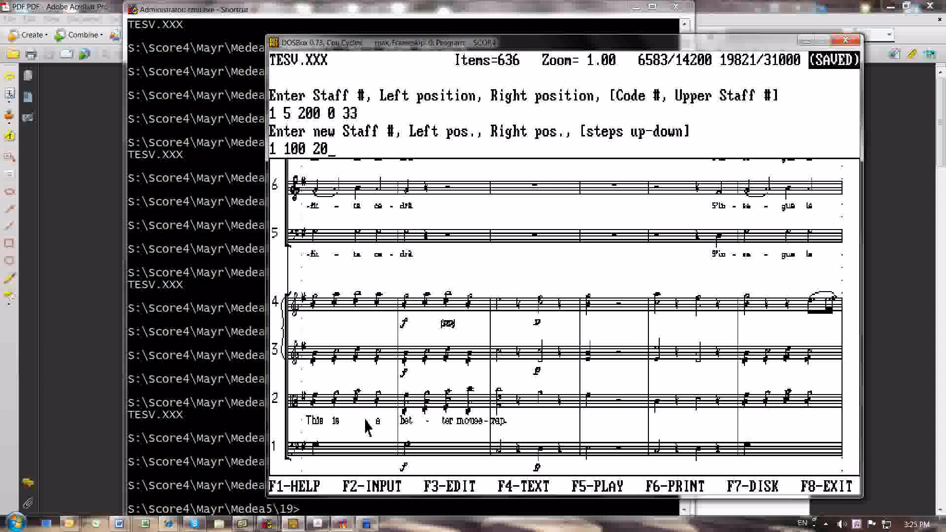
key(Return)
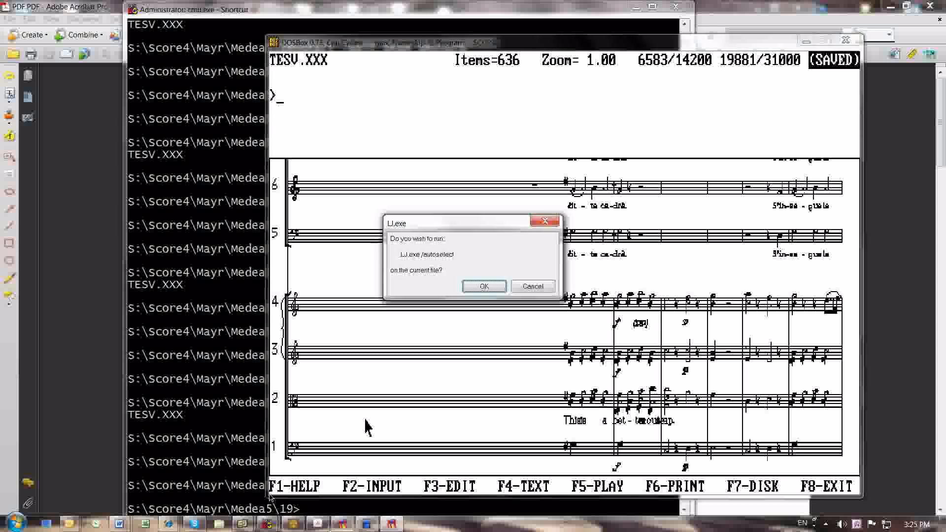
- Rerun LJ /autoselect on the file to restore full-width justification
click(483, 285)
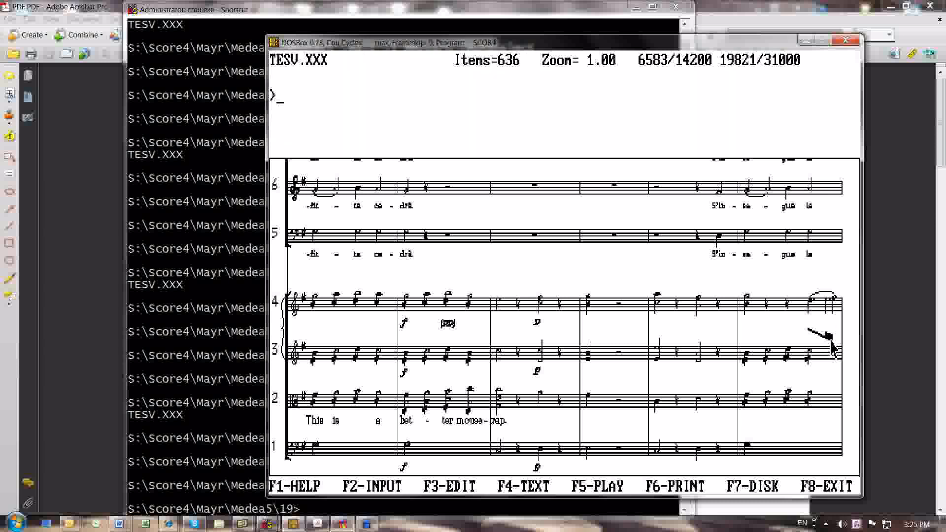
- Apply adjustment ad44 and run BEAM.exe on the whole file to fix staff 4's final beam
text(ad44)
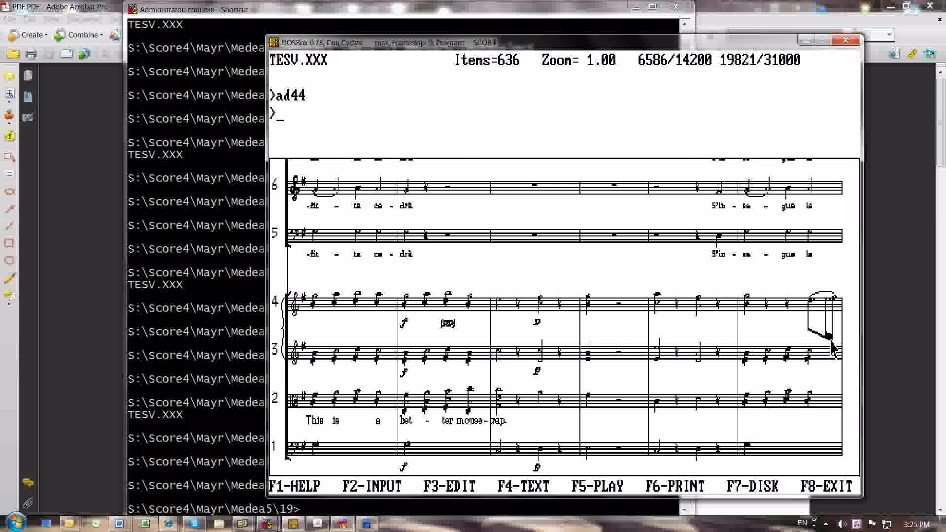
key(Return)
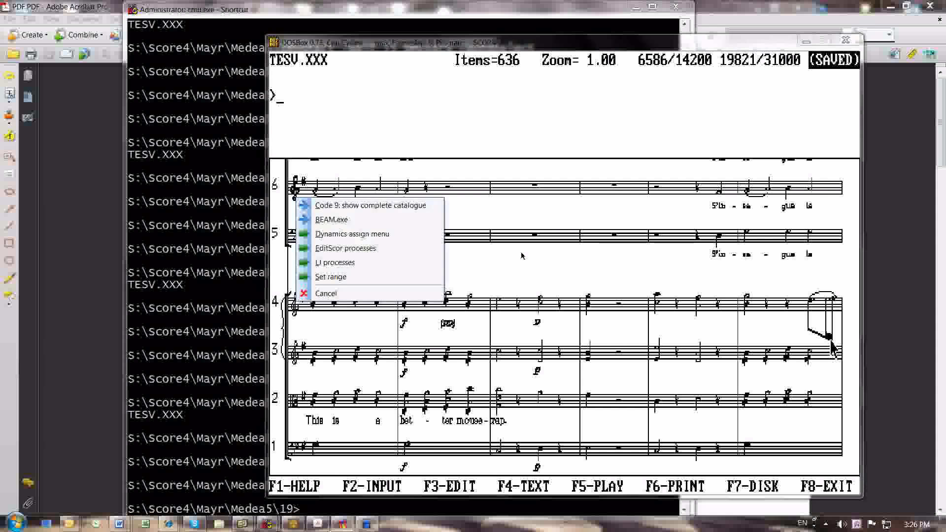
click(331, 219)
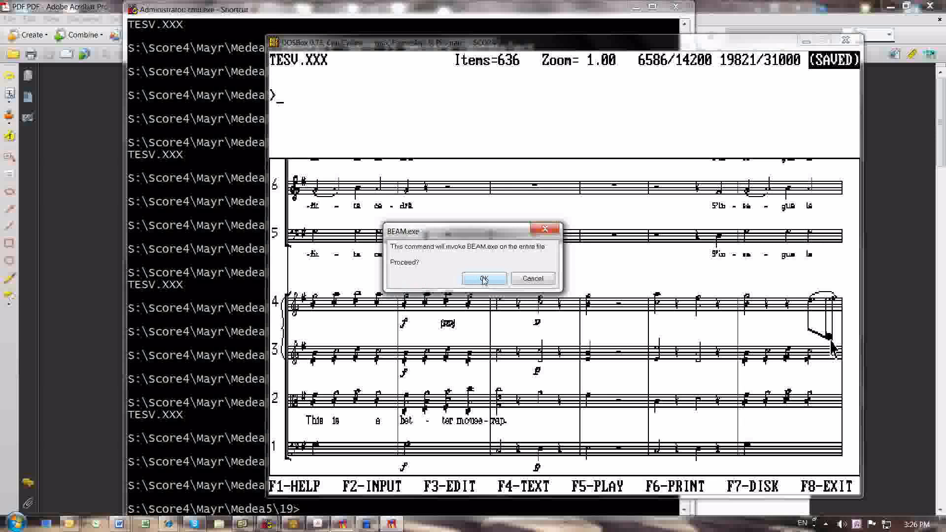
click(484, 278)
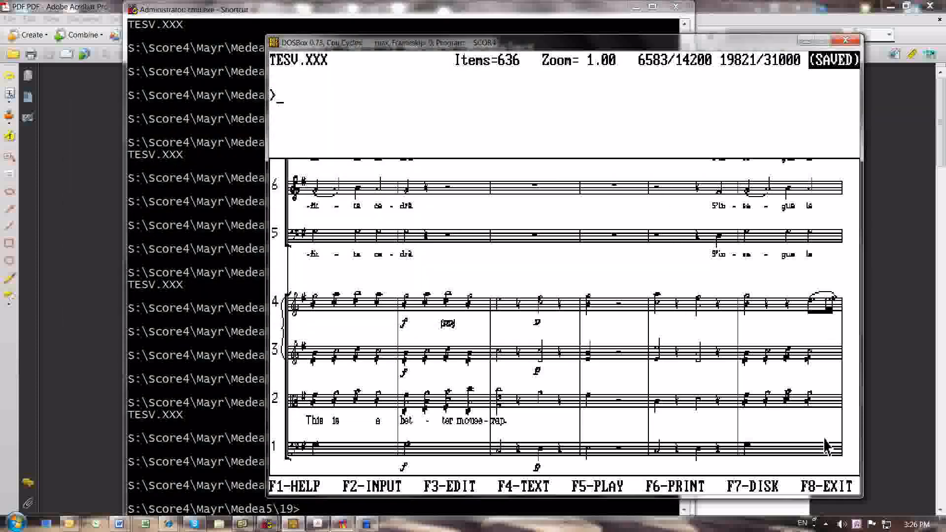
mouse_move(851, 314)
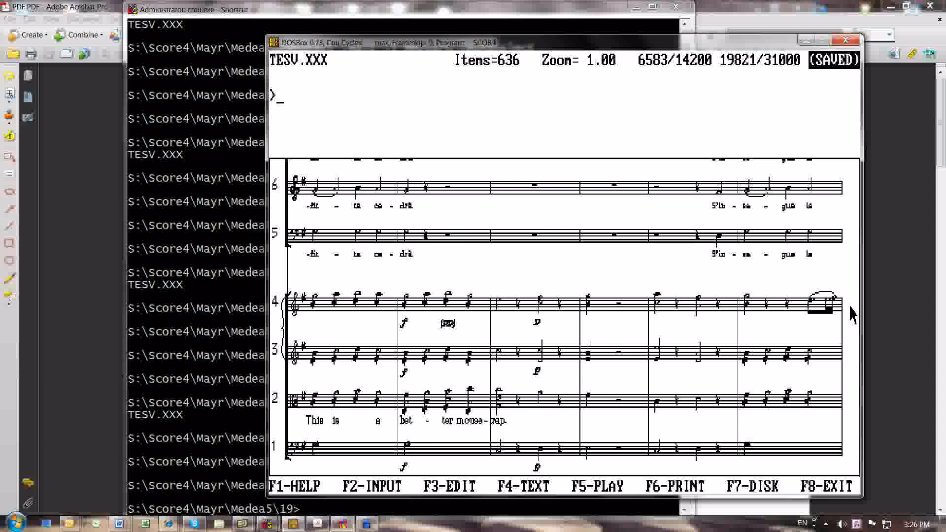
mouse_move(851, 309)
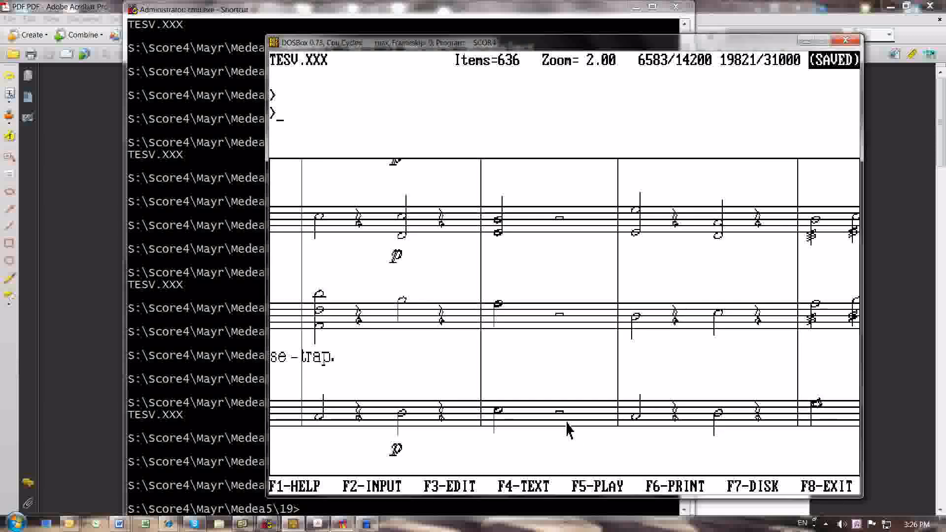
mouse_move(500, 322)
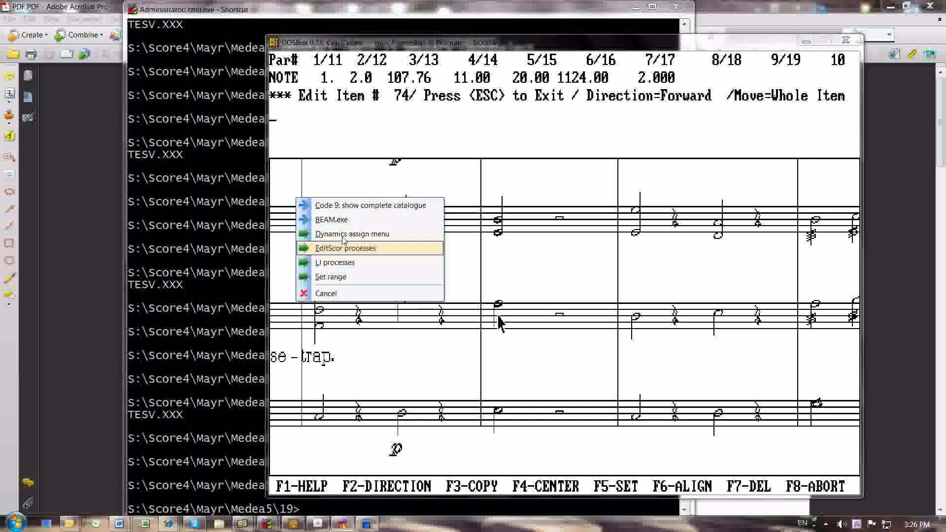
- Place a bracketed (fff) dynamic under the staff 2 note and leave Edit Item mode
click(352, 234)
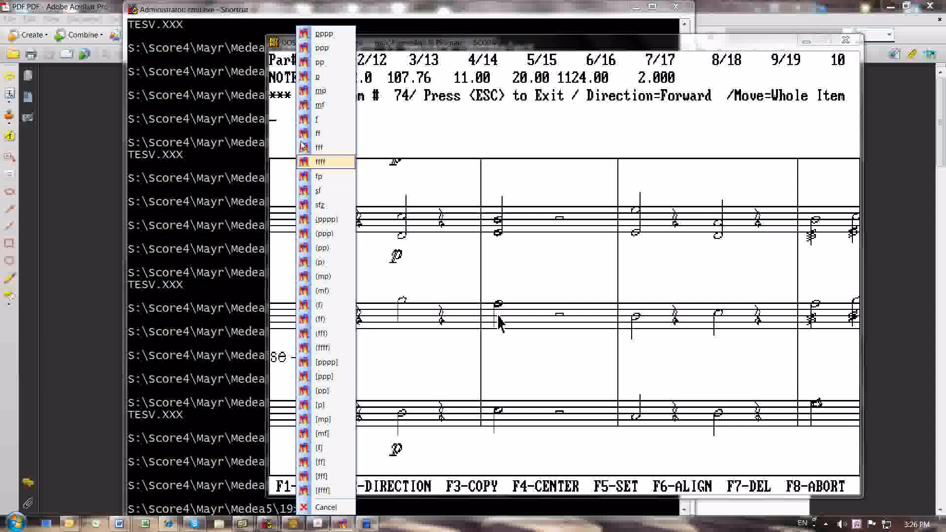
mouse_move(323, 476)
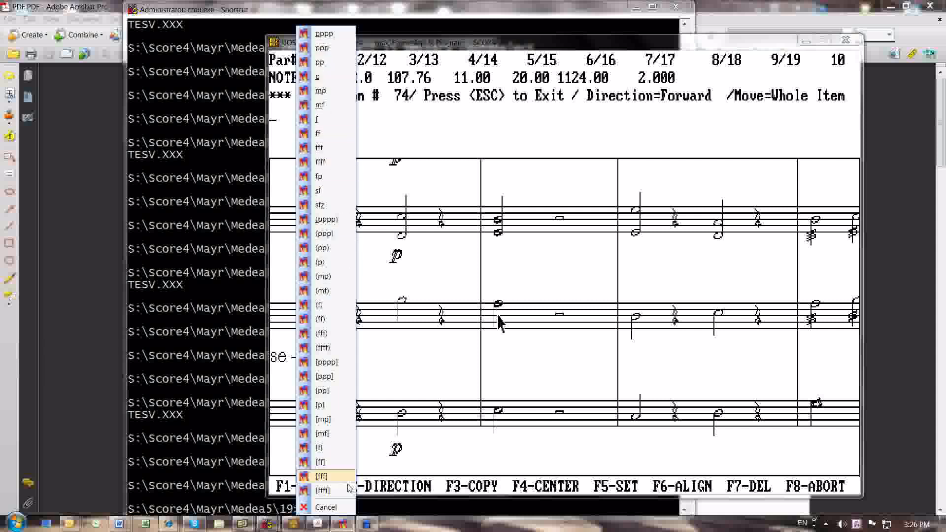
mouse_move(321, 333)
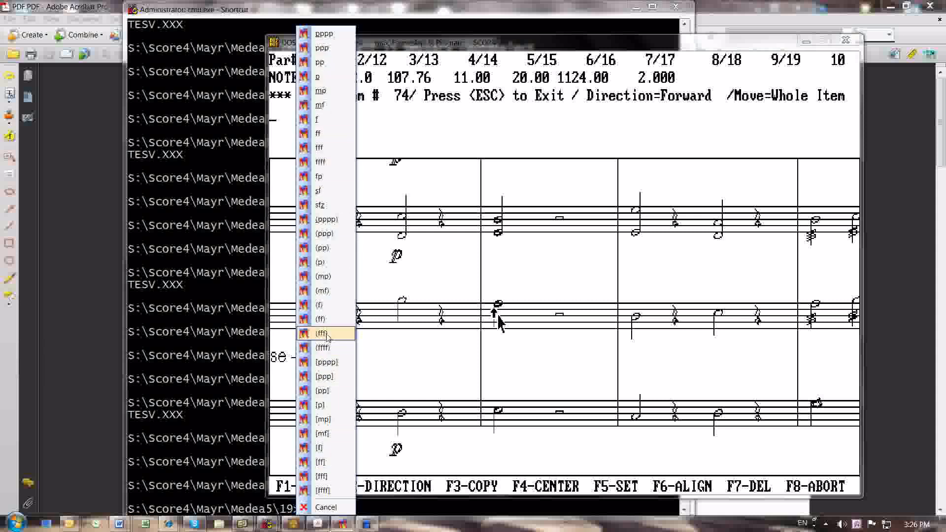
click(321, 333)
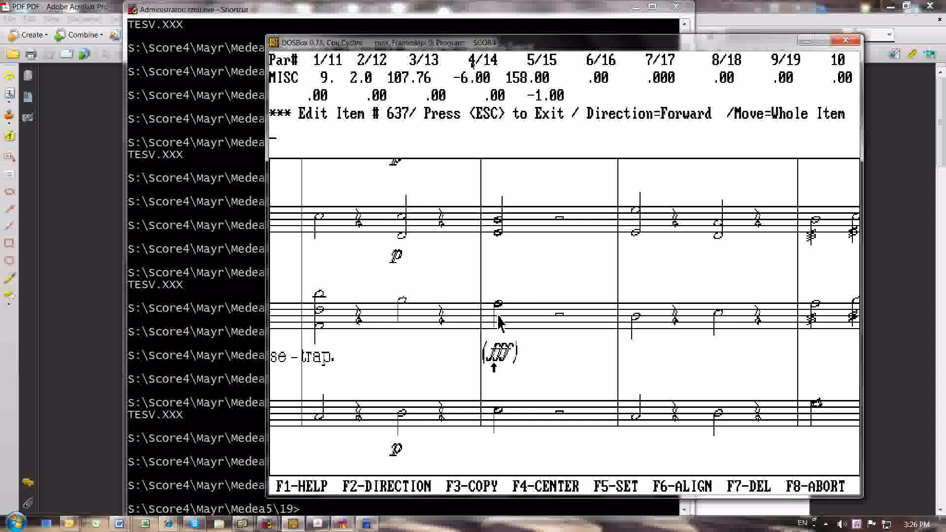
mouse_move(505, 172)
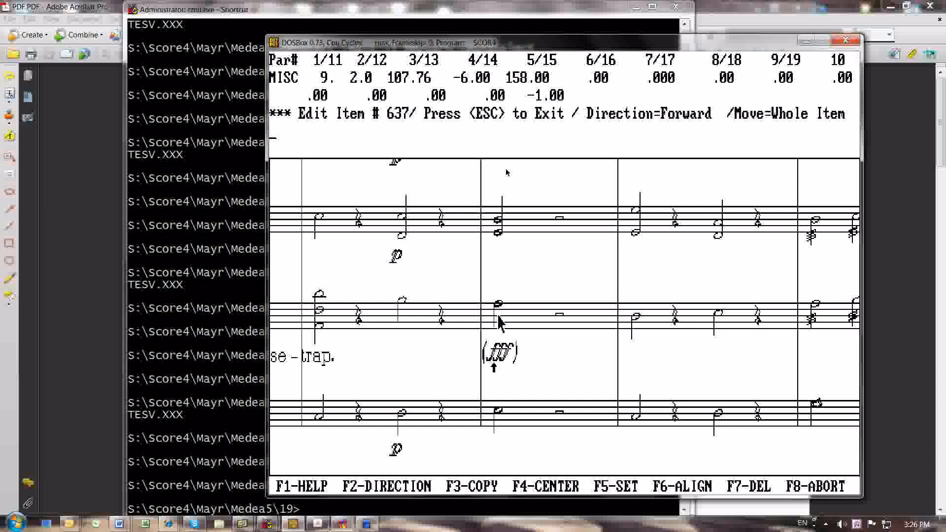
mouse_move(551, 370)
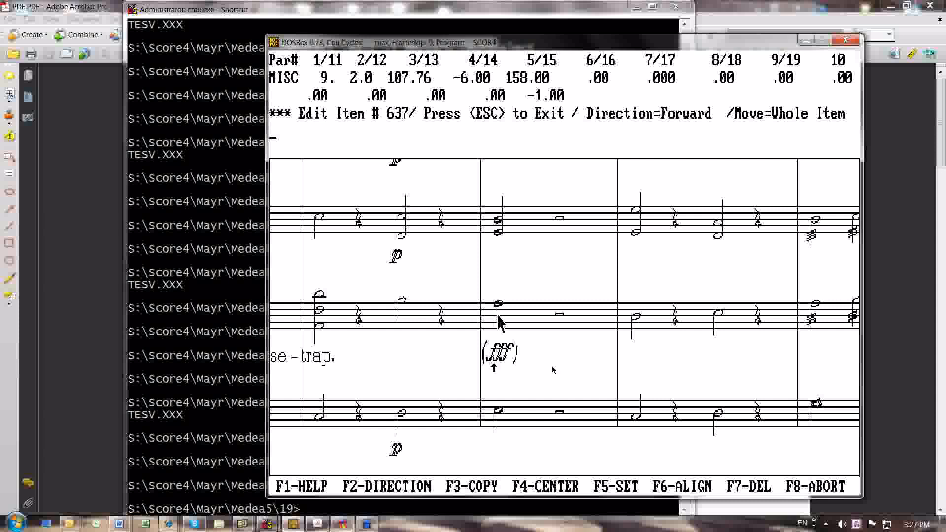
key(Escape)
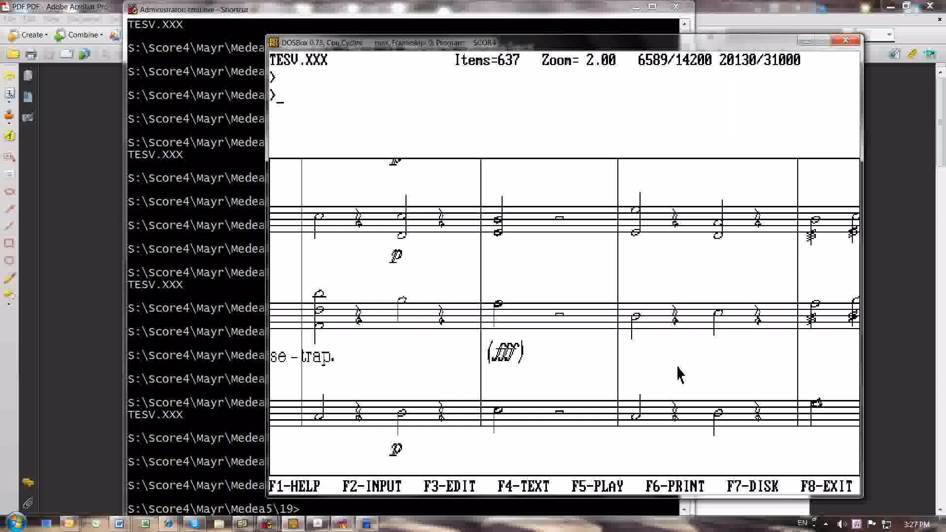
mouse_move(566, 334)
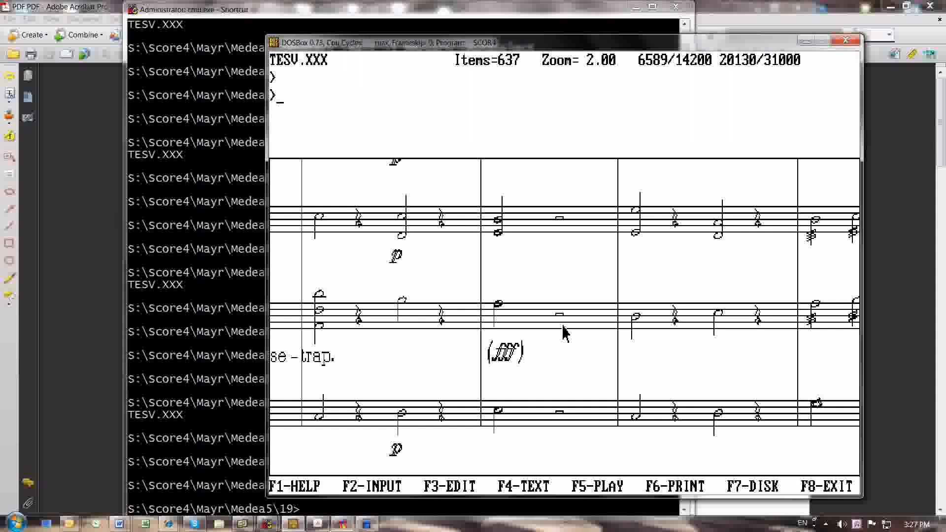
mouse_move(564, 328)
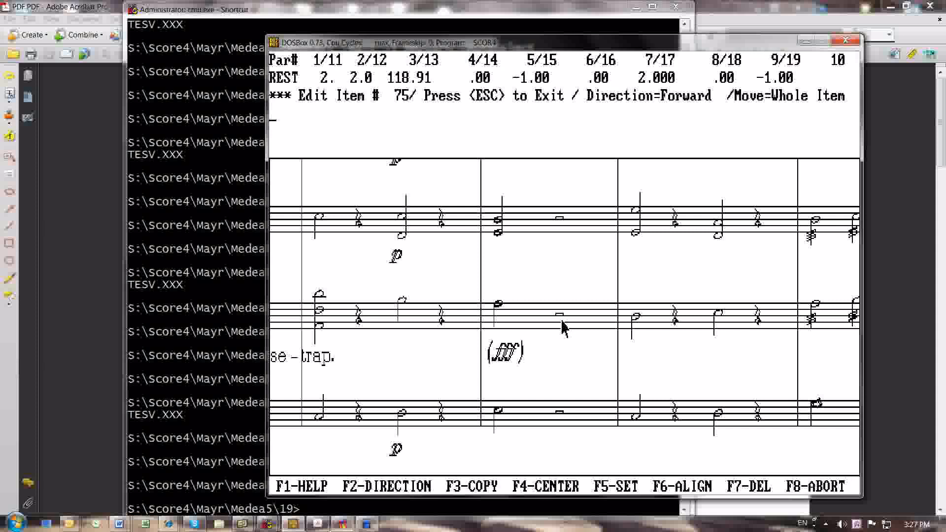
- Run a plugin process from the right-click menu on staff 2's whole rest
right_click(561, 327)
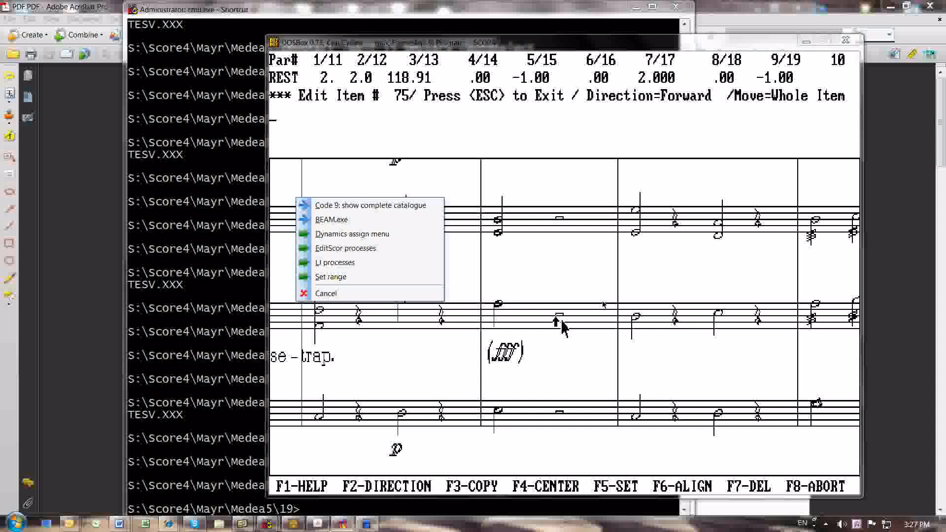
click(353, 233)
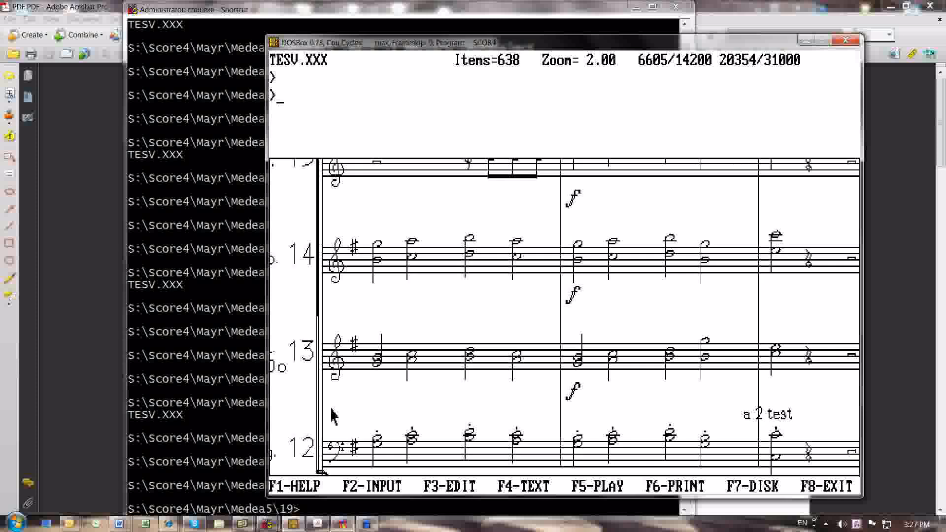
mouse_move(717, 222)
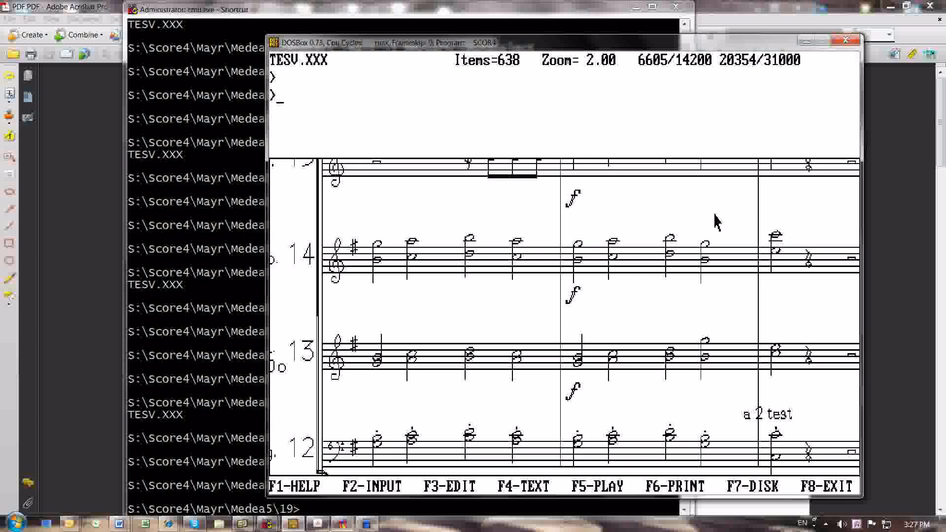
mouse_move(816, 318)
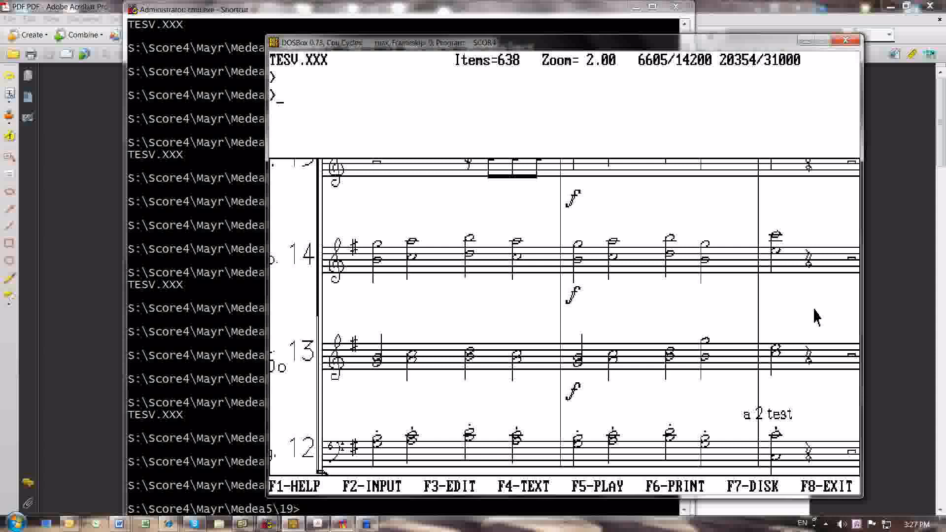
mouse_move(357, 392)
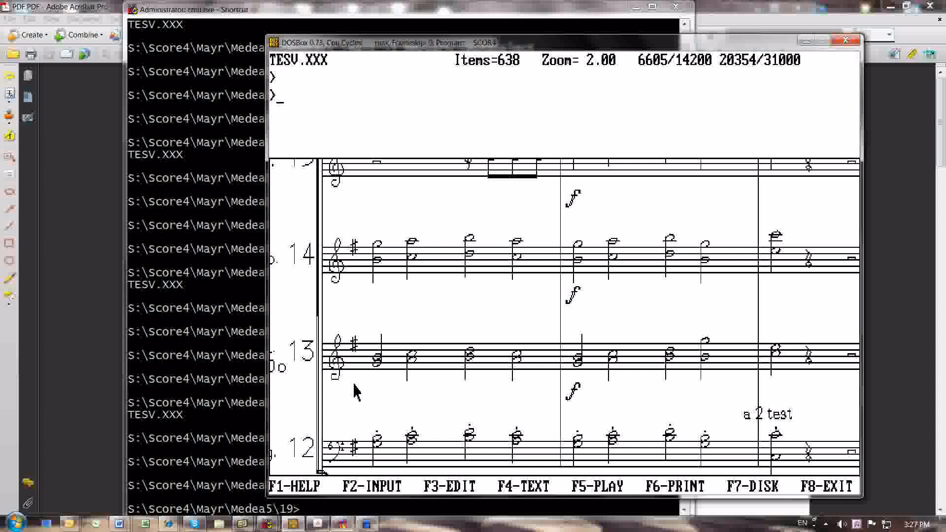
mouse_move(378, 405)
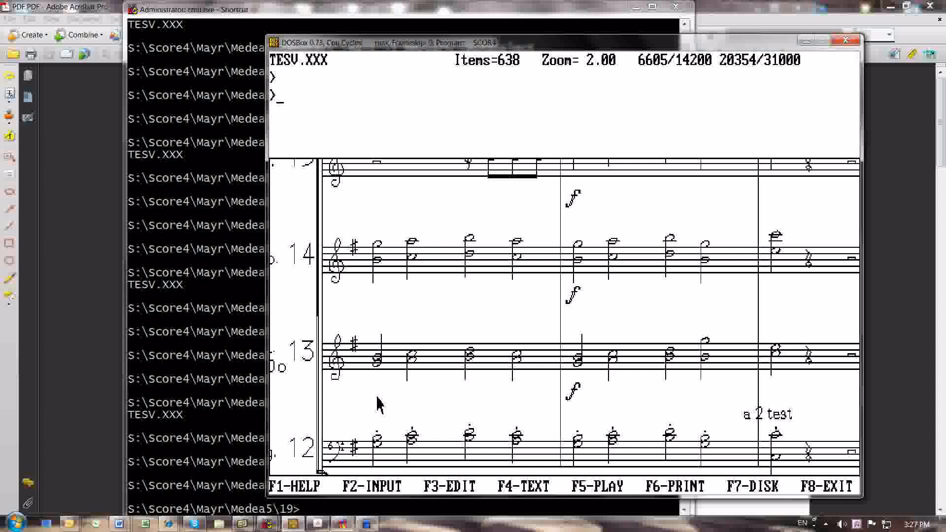
mouse_move(791, 386)
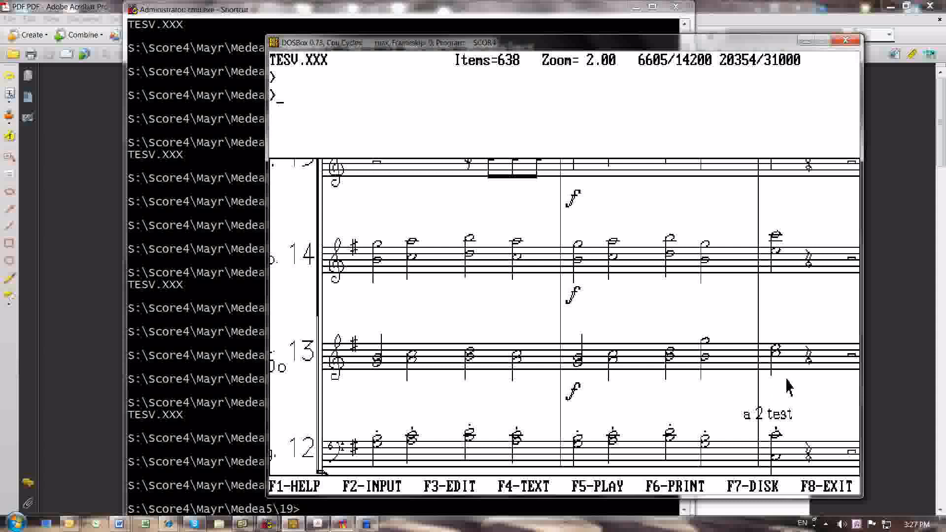
mouse_move(758, 333)
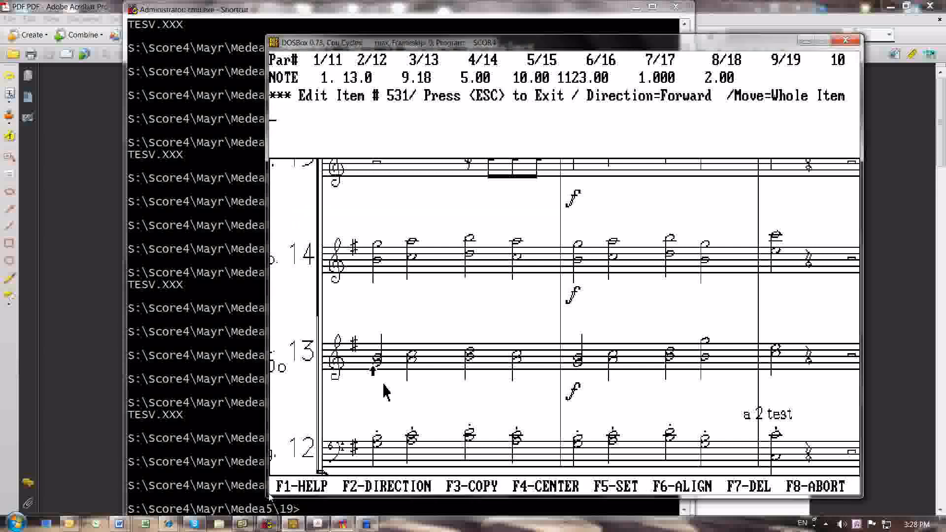
- Flag staff 13's first note and staff 14's last-bar note as EDIT range START/END
right_click(387, 391)
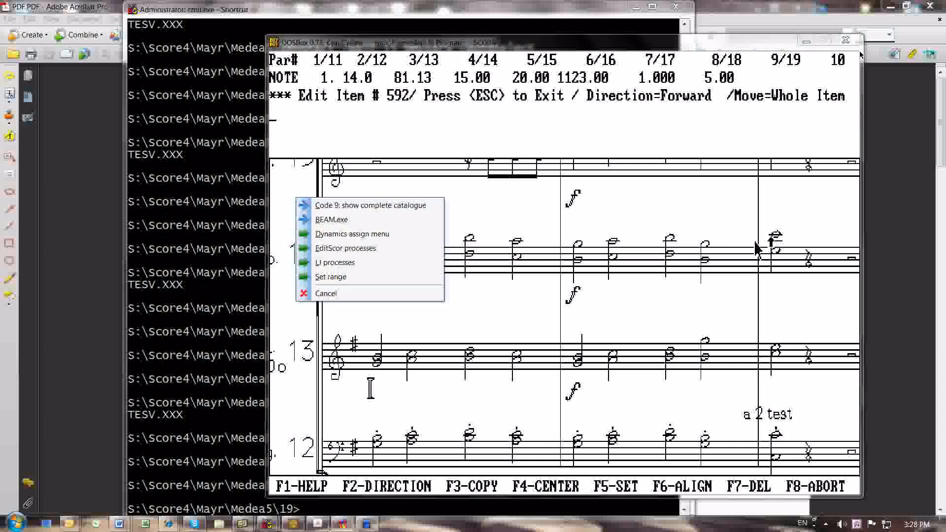
click(335, 261)
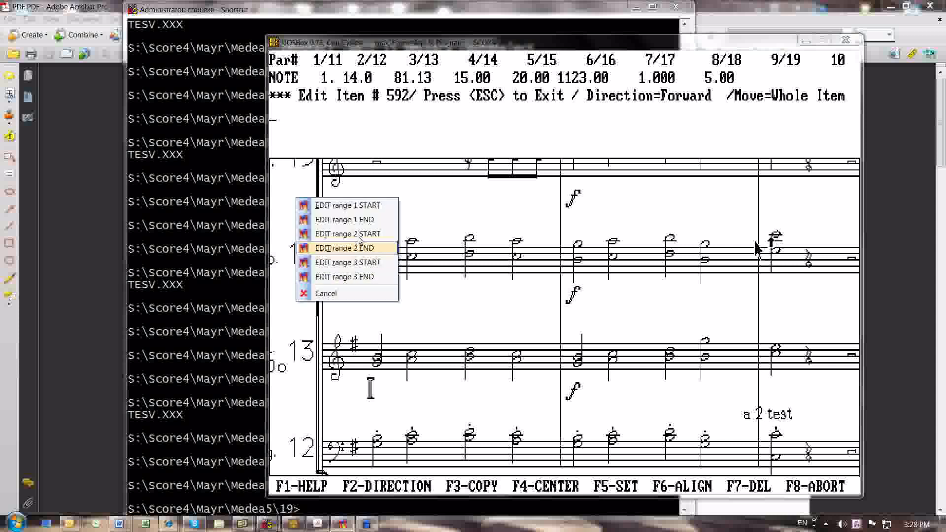
click(344, 248)
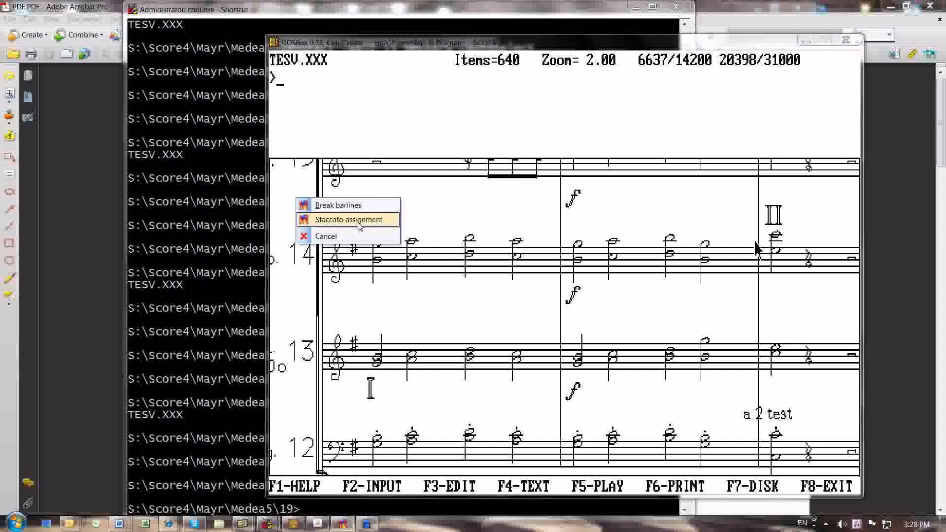
- Run Staccato assignment on tesv.xxx to dot the notes in the marked range
click(348, 219)
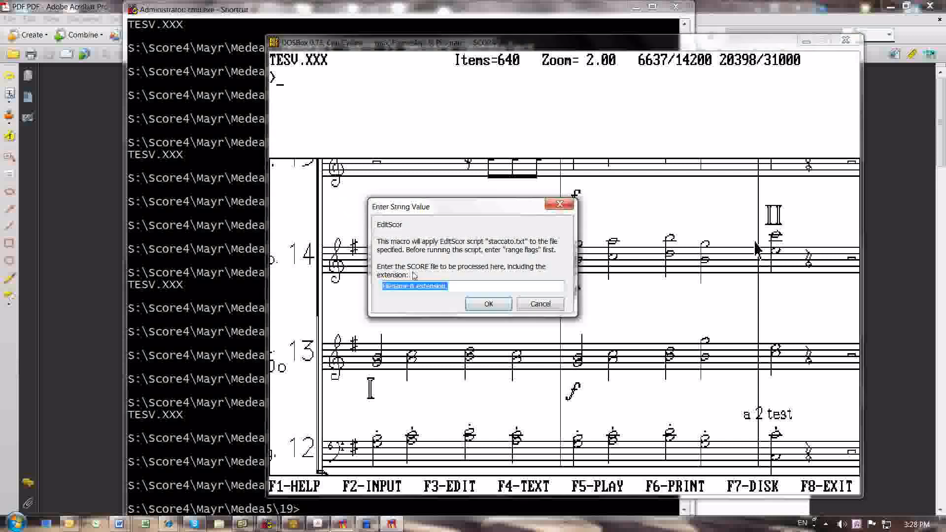
click(488, 303)
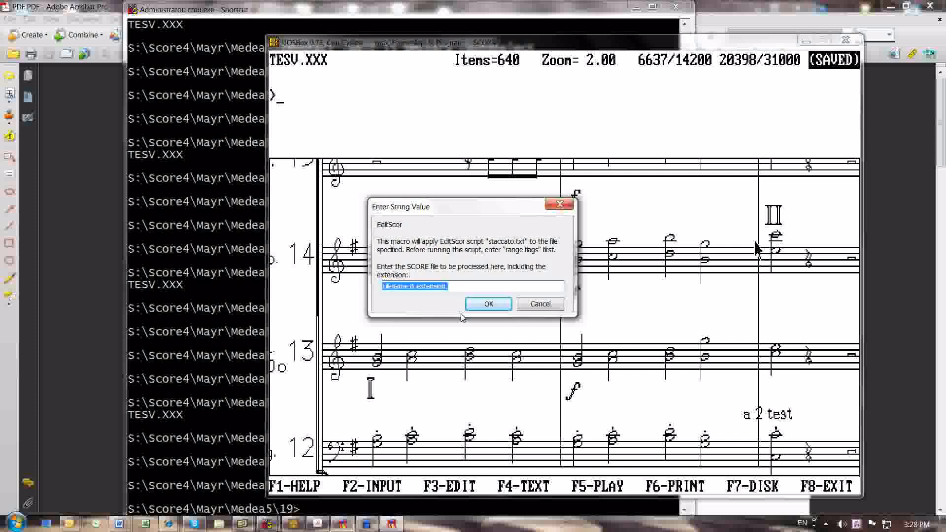
text(tesv.)
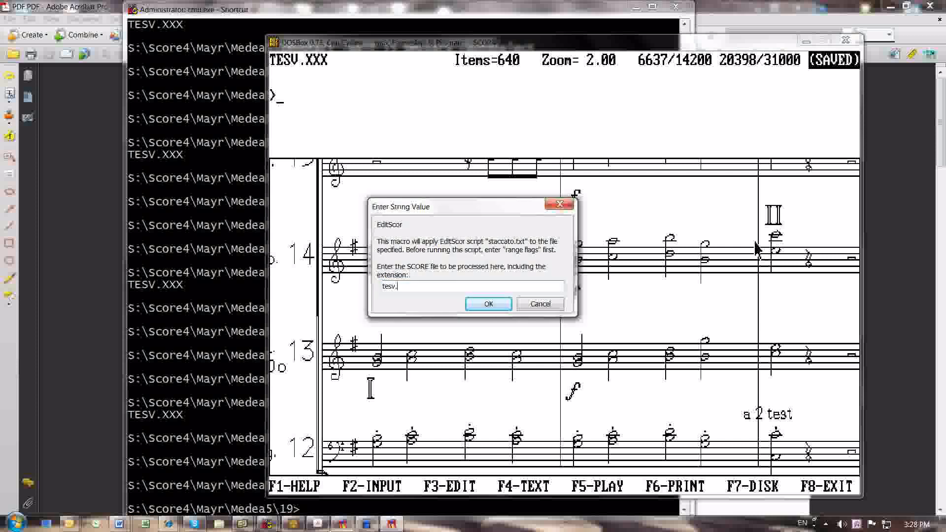
text(xxx)
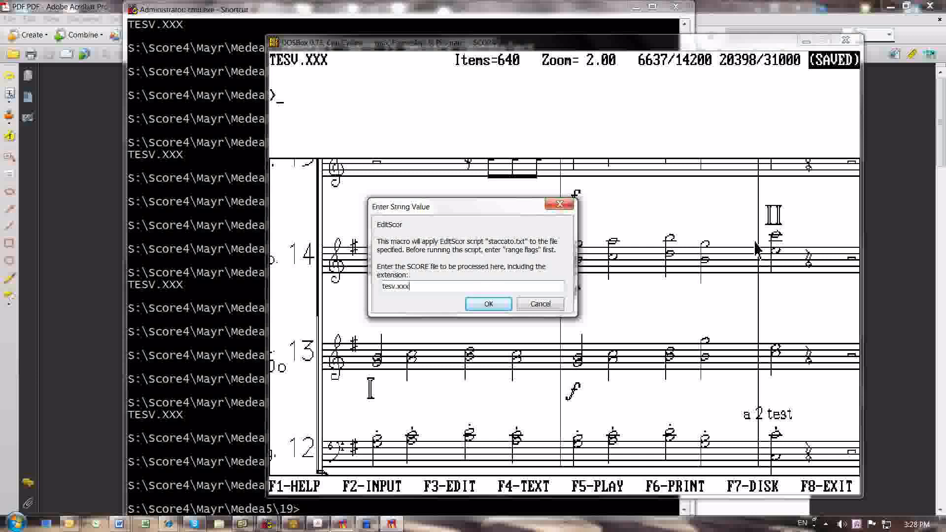
click(487, 304)
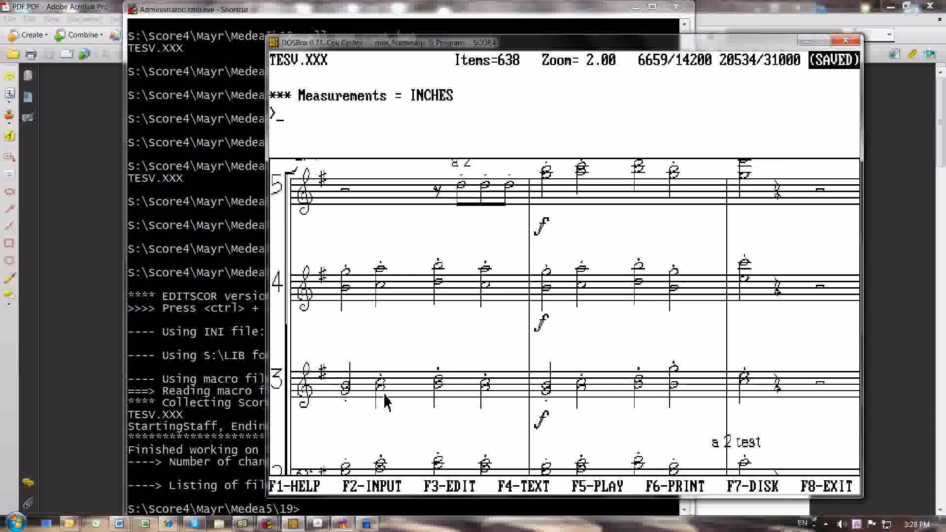
mouse_move(685, 377)
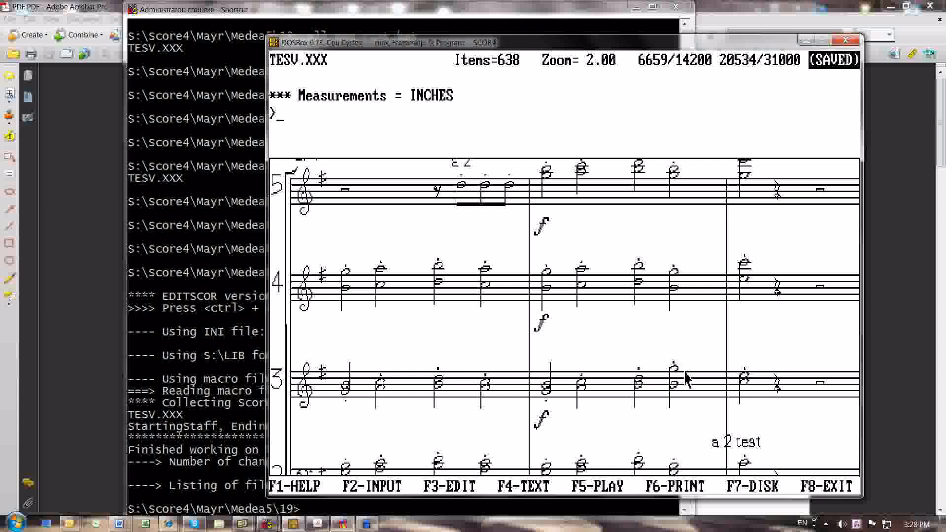
mouse_move(350, 277)
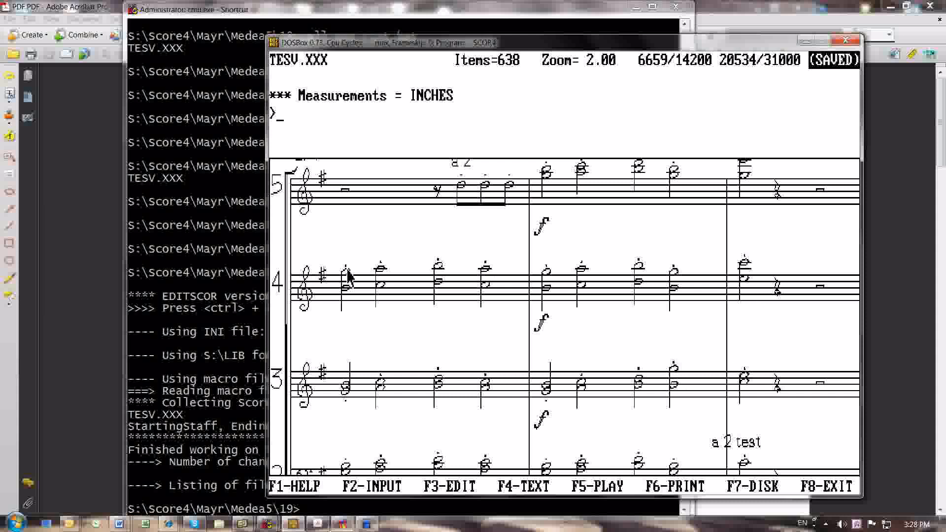
mouse_move(761, 251)
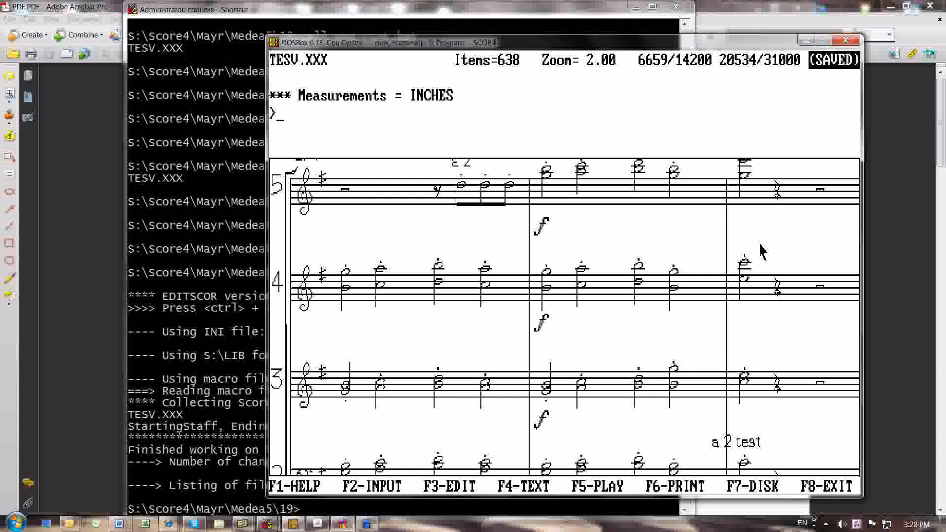
mouse_move(772, 314)
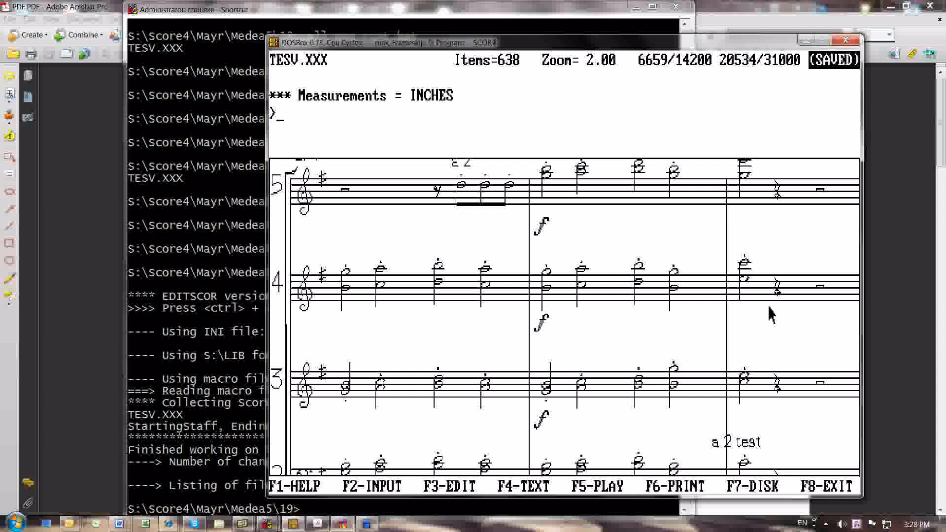
mouse_move(776, 311)
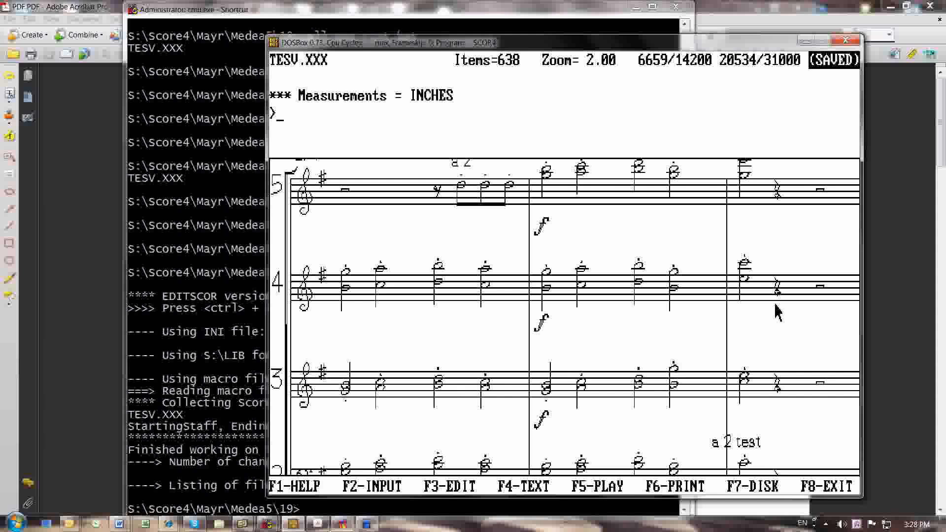
mouse_move(271, 380)
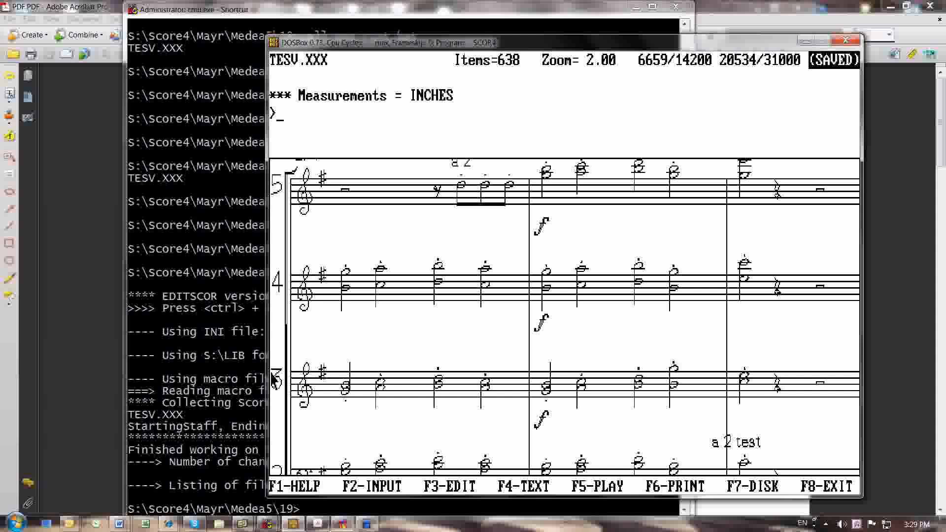